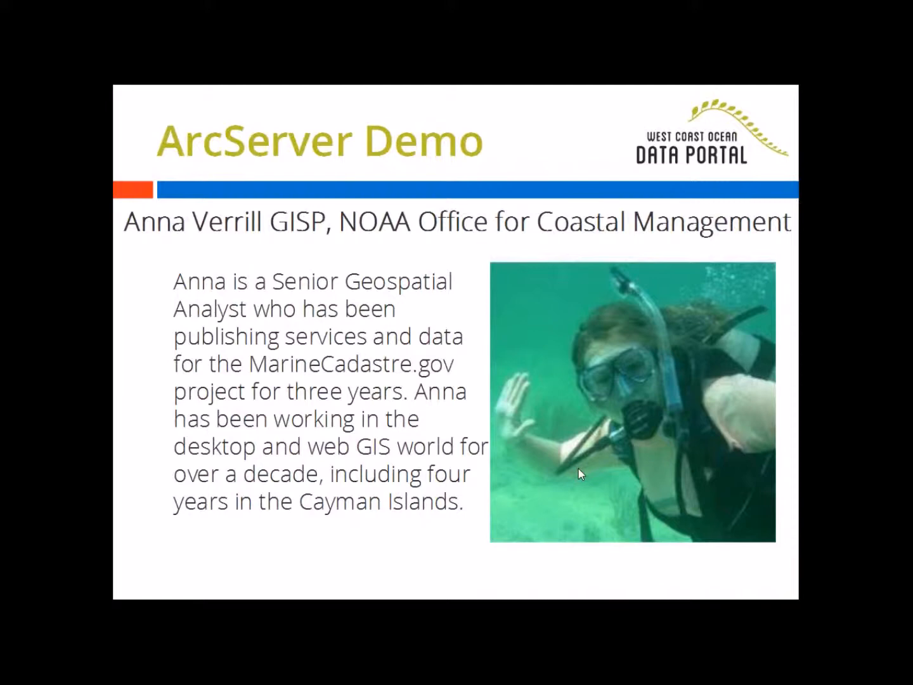
{"action": "mouse_move", "coordinate": [578, 474]}
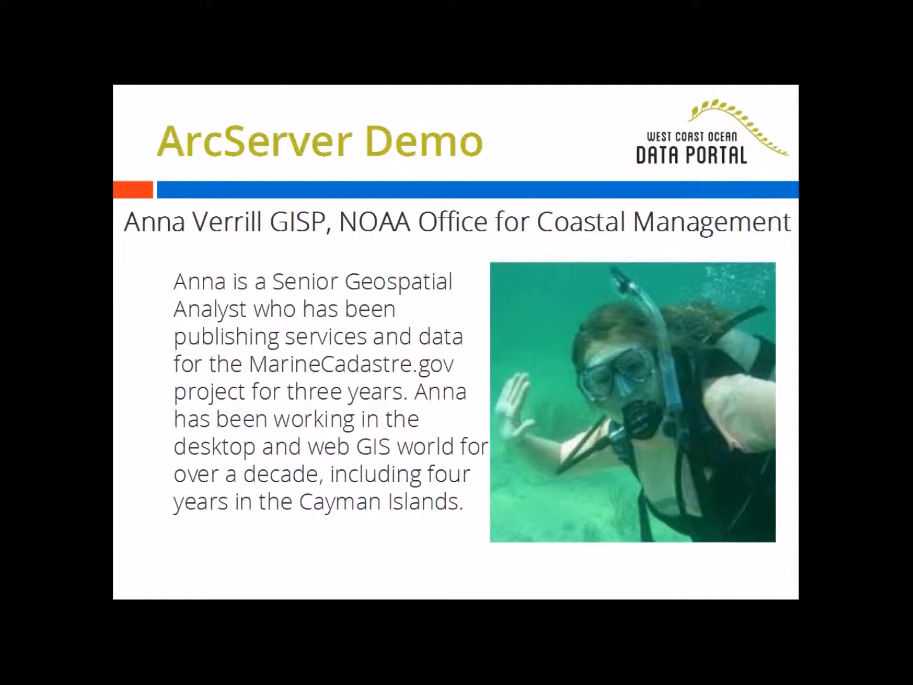
{"action": "mouse_move", "coordinate": [789, 118]}
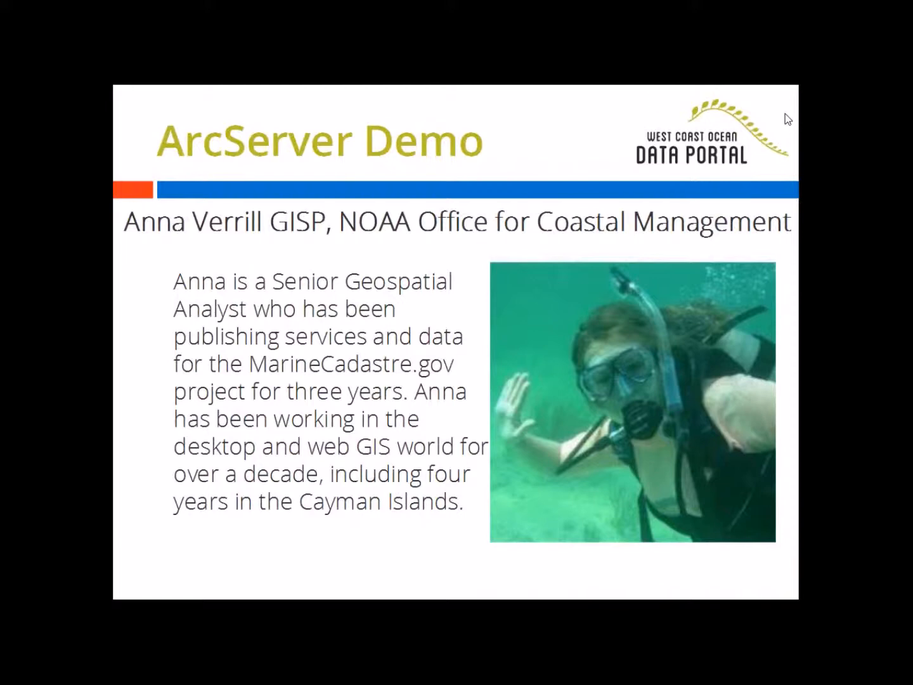
{"action": "mouse_move", "coordinate": [786, 190]}
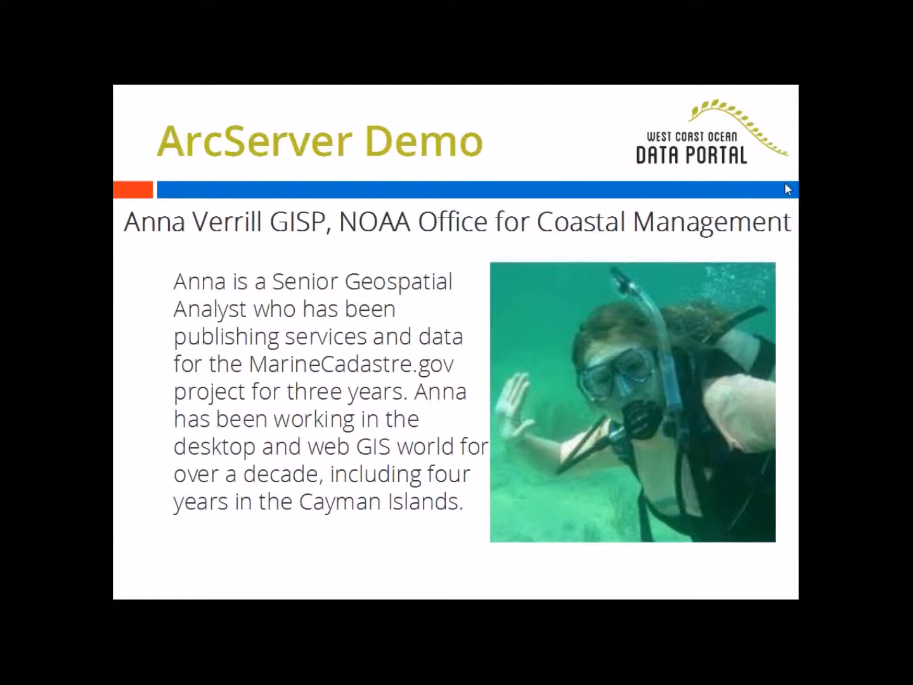
{"action": "mouse_move", "coordinate": [778, 182]}
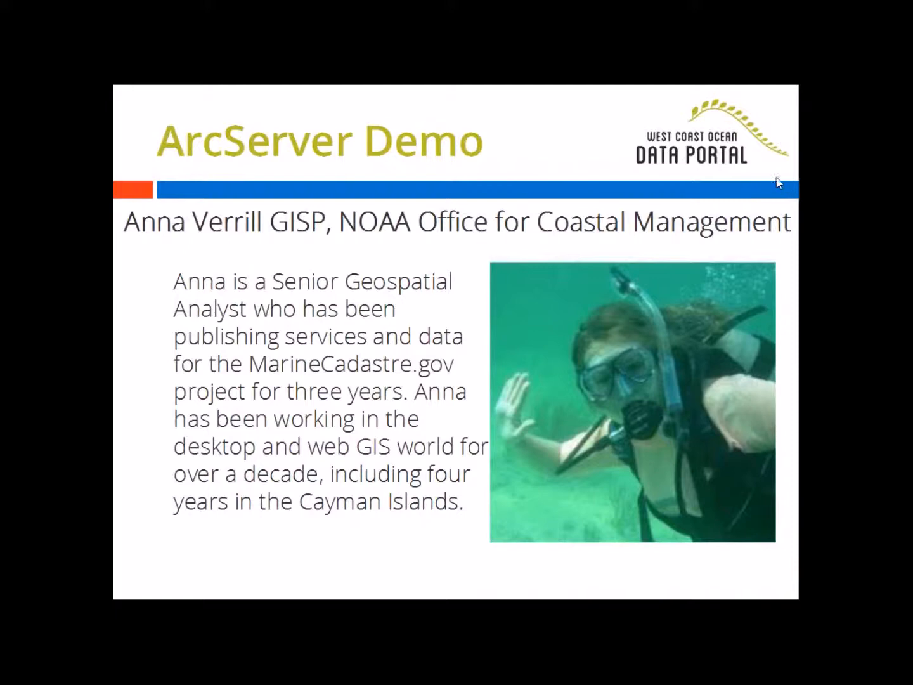
{"action": "mouse_move", "coordinate": [781, 173]}
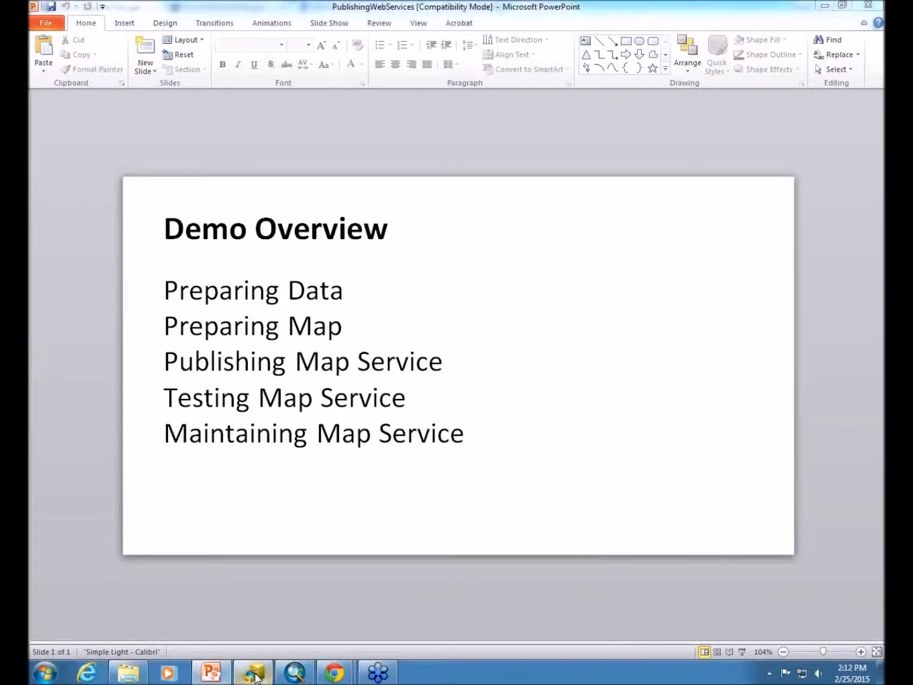
Bring ArcCatalog to the front from the Windows taskbar.
{"action": "left_click", "coordinate": [252, 672]}
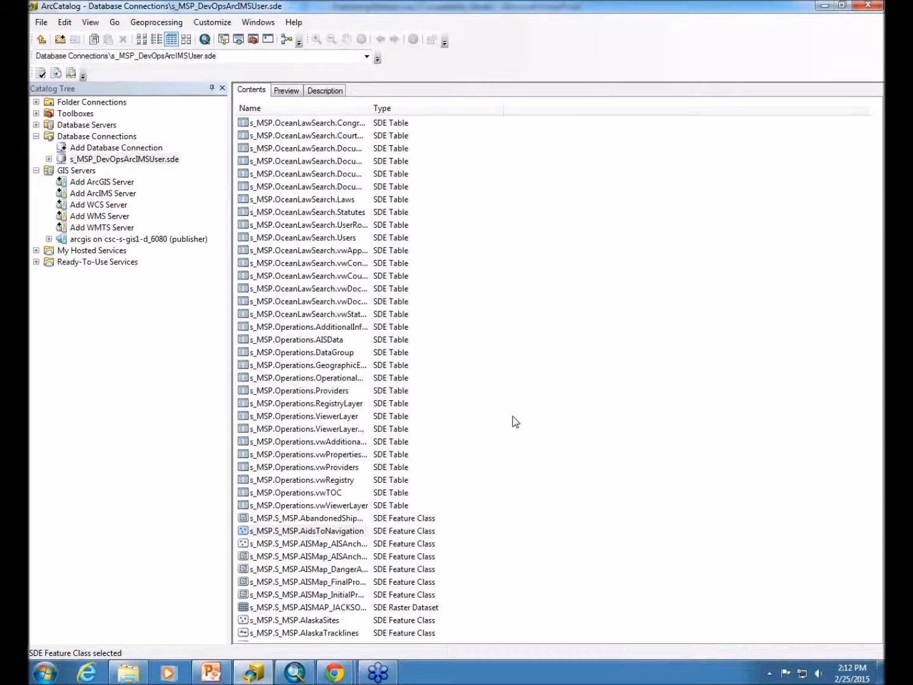
{"action": "mouse_move", "coordinate": [526, 257]}
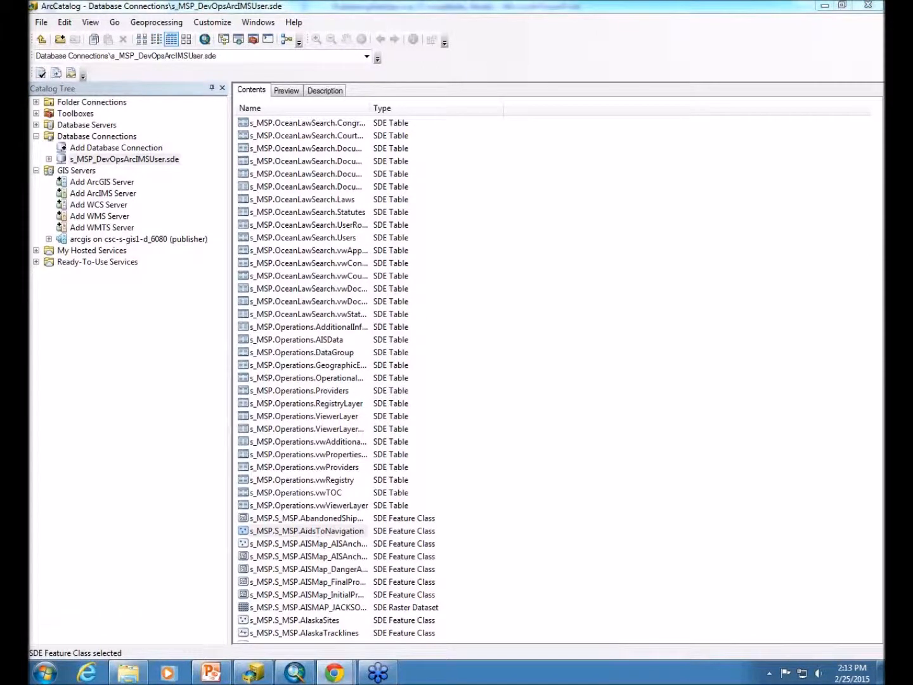
{"action": "mouse_move", "coordinate": [309, 533]}
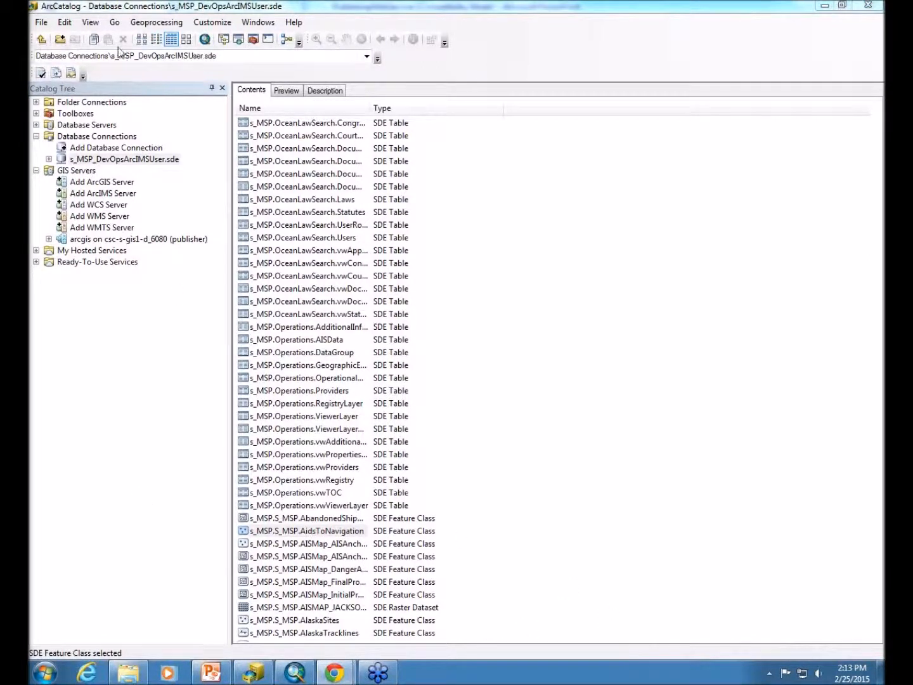
{"action": "mouse_move", "coordinate": [343, 534]}
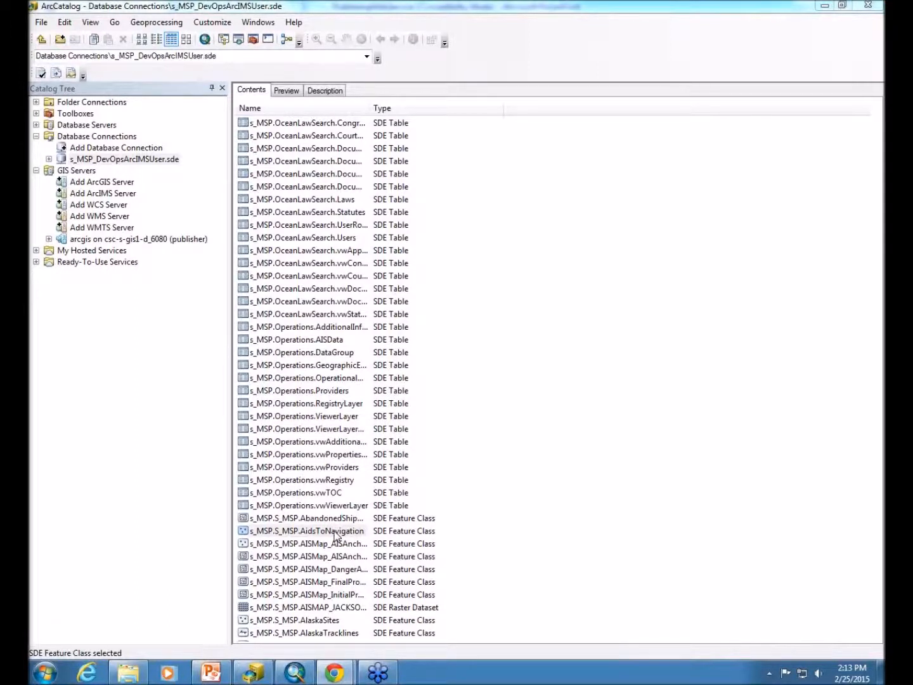
Bring up the context menu for the s_MSP.S_MSP.AidsToNavigation feature class.
{"action": "right_click", "coordinate": [307, 530]}
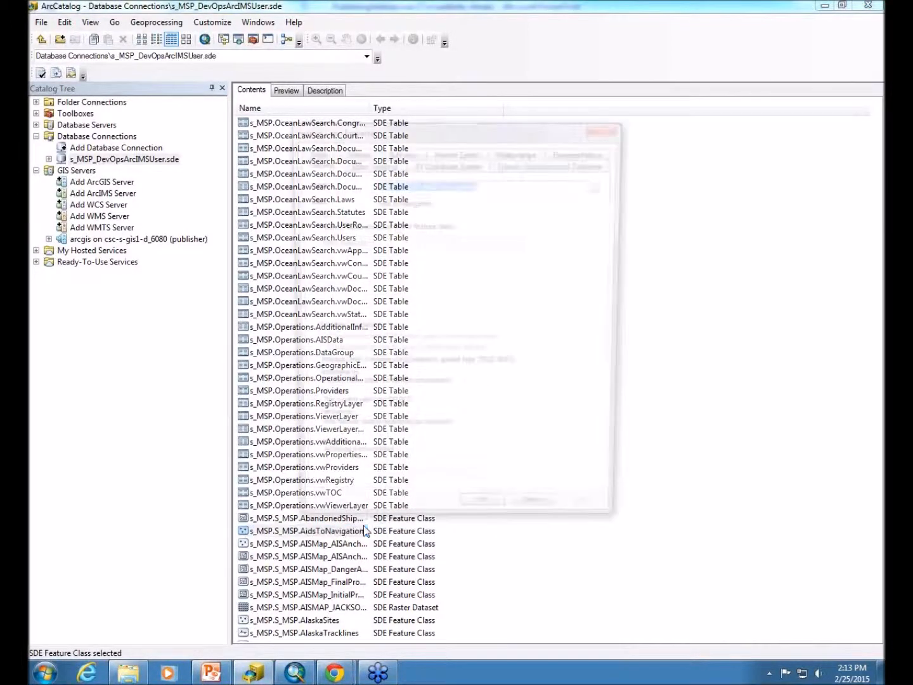
Review the AidsToNavigation alias 'Aids to Navigation' and its field list with aidName selected.
{"action": "double_click", "coordinate": [308, 530]}
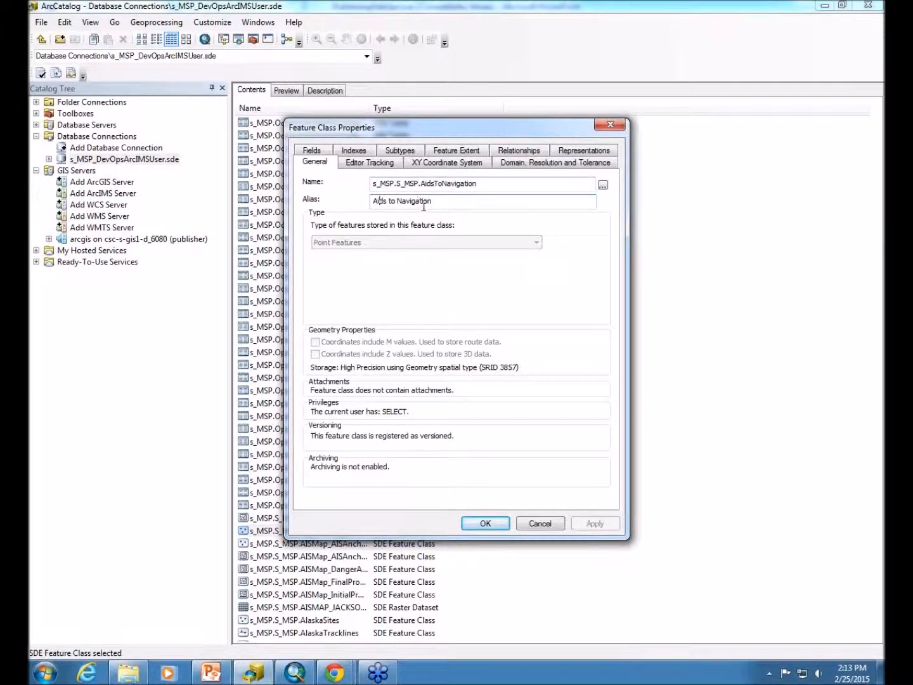
{"action": "mouse_move", "coordinate": [447, 207]}
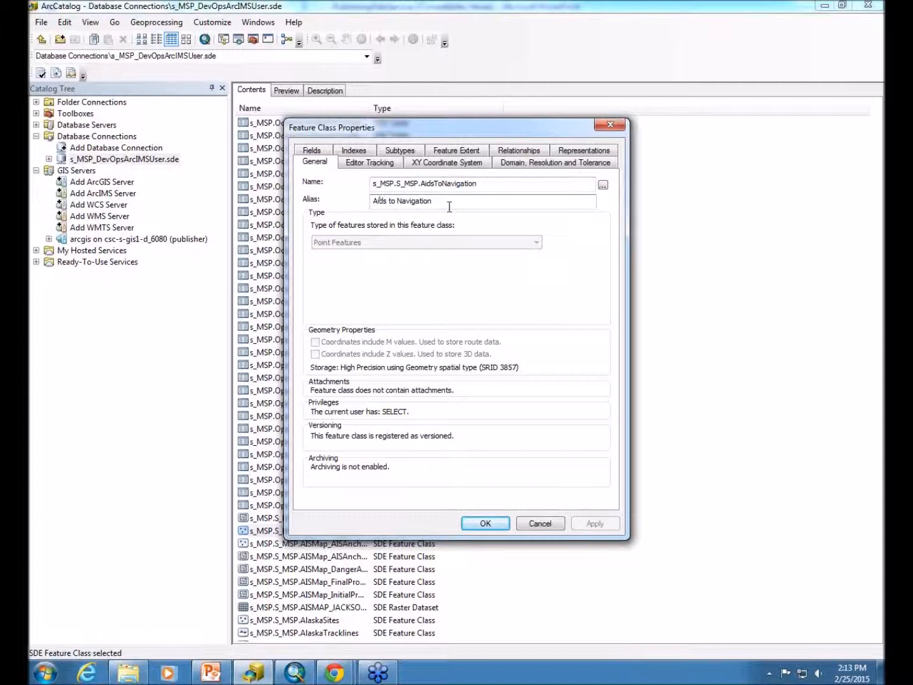
{"action": "mouse_move", "coordinate": [426, 175]}
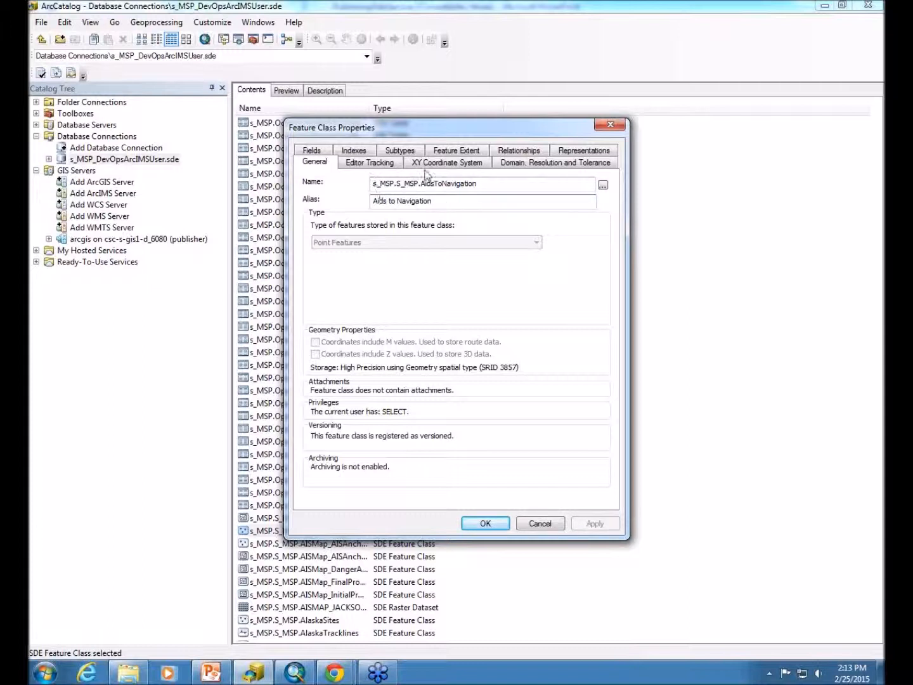
{"action": "left_click", "coordinate": [312, 163]}
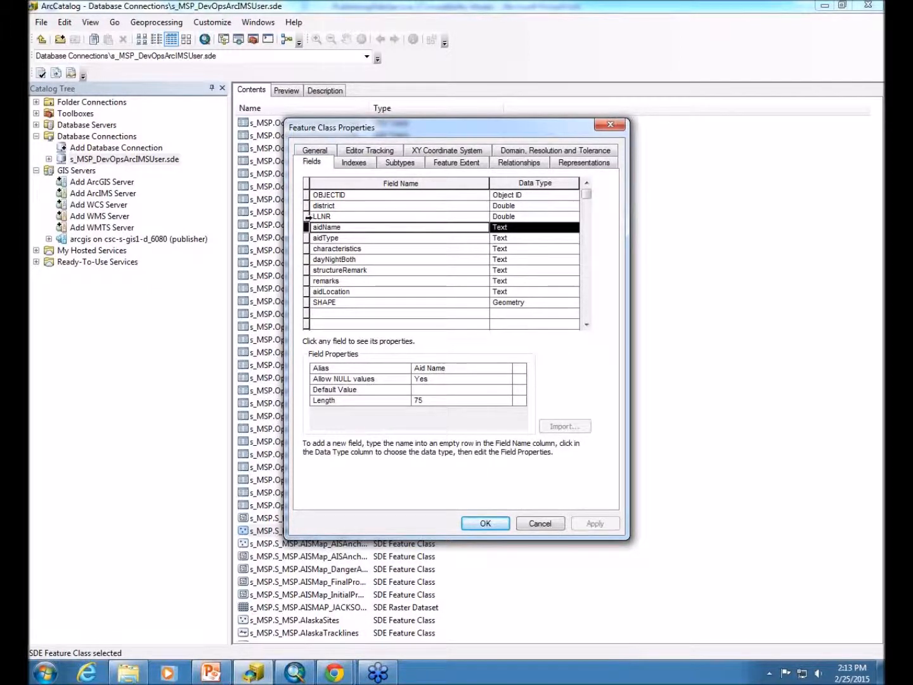
Check that the LLNR field's alias reads 'Light List Number'.
{"action": "left_click", "coordinate": [322, 216]}
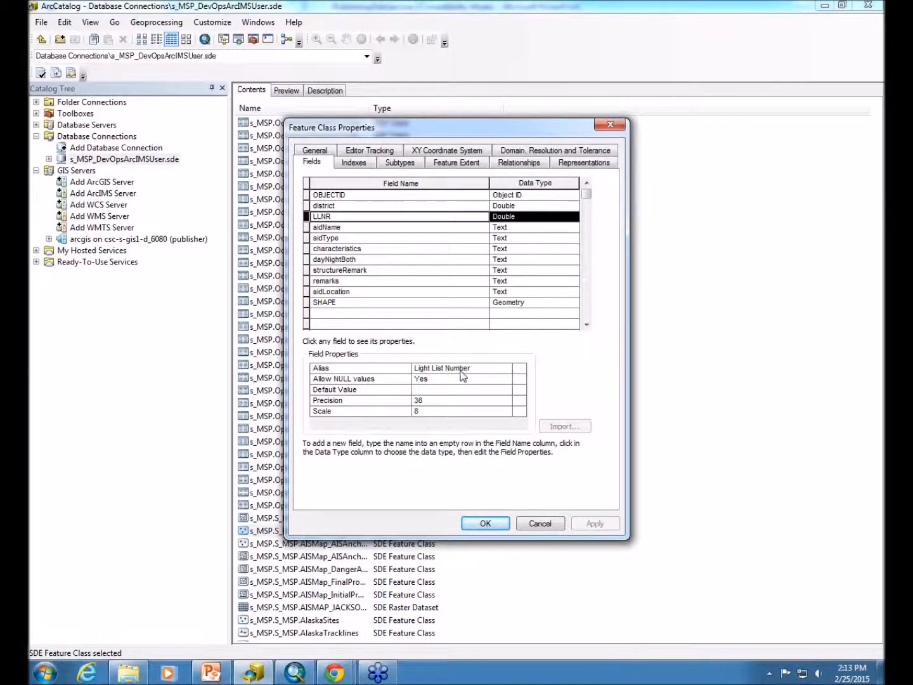
{"action": "mouse_move", "coordinate": [395, 188]}
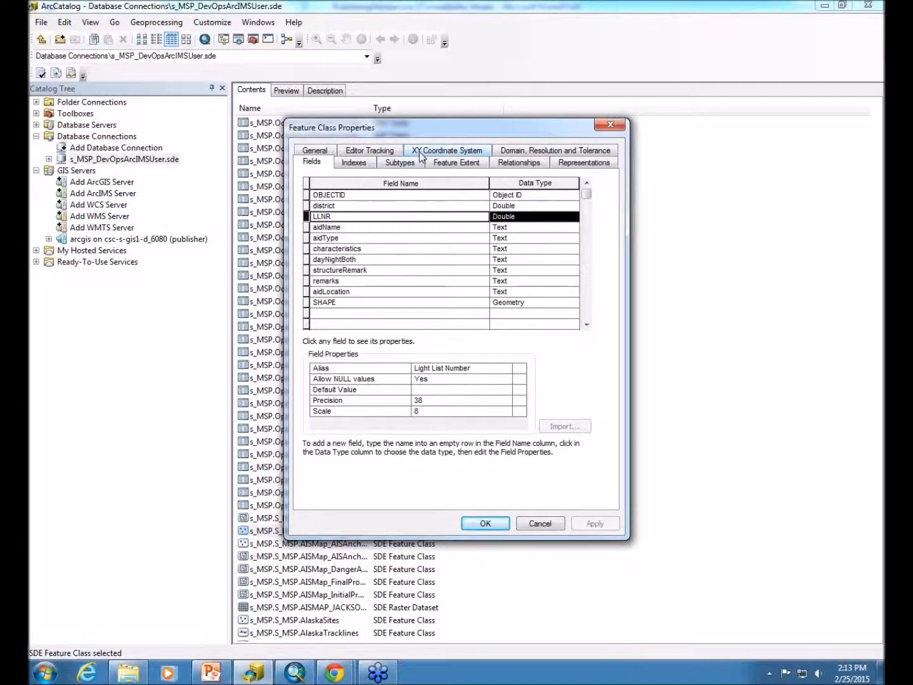
Confirm the XY coordinate system is WGS 1984 Web Mercator (auxiliary sphere) and close the properties.
{"action": "left_click", "coordinate": [448, 150]}
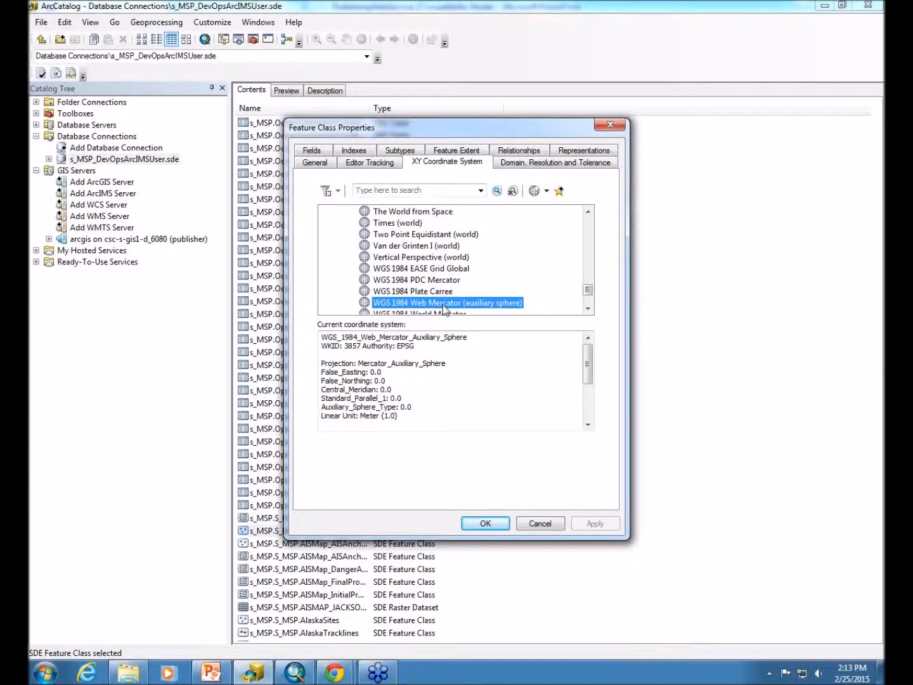
{"action": "mouse_move", "coordinate": [502, 509]}
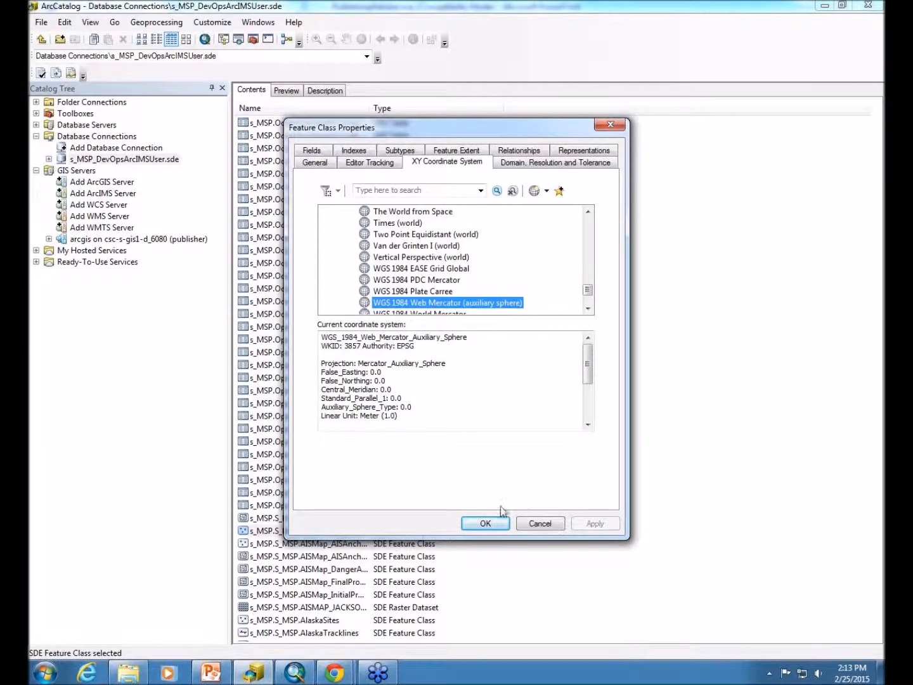
{"action": "left_click", "coordinate": [485, 523]}
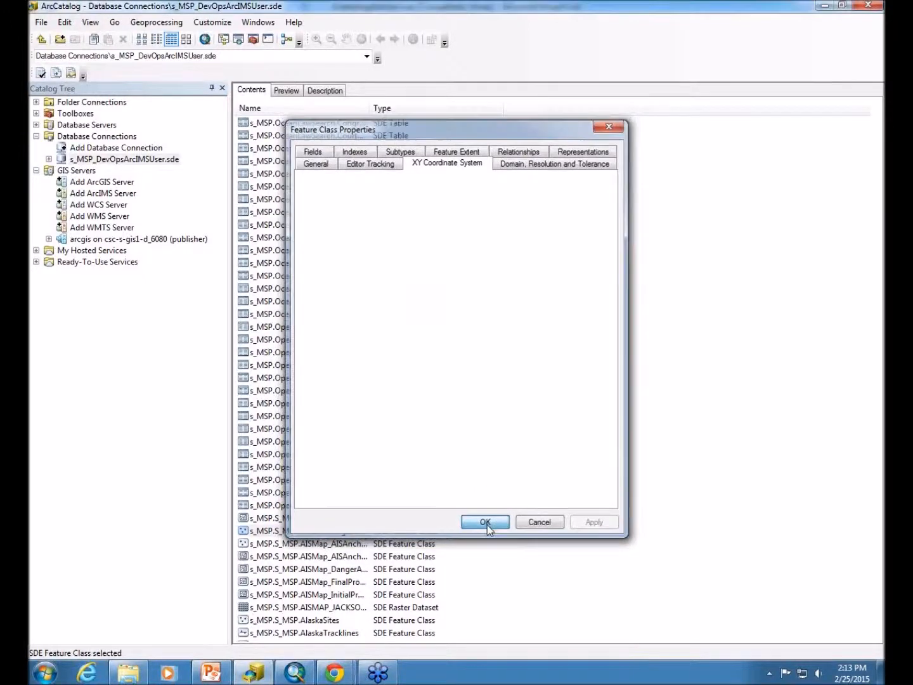
{"action": "left_click", "coordinate": [485, 521]}
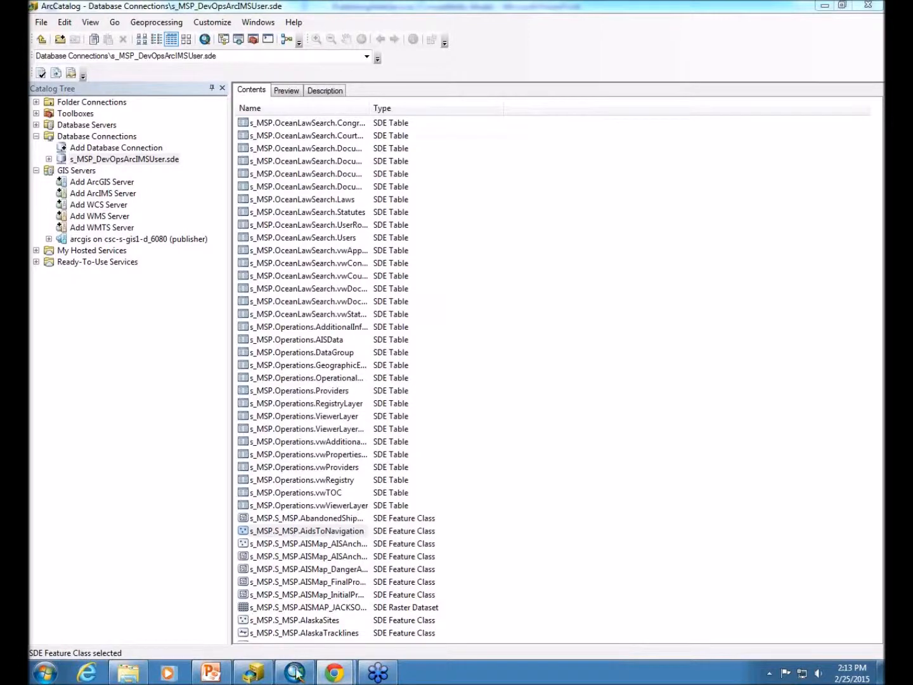
Bring the NavigationAndMarineTransportation_demo map document to the front in ArcMap.
{"action": "left_click", "coordinate": [253, 672]}
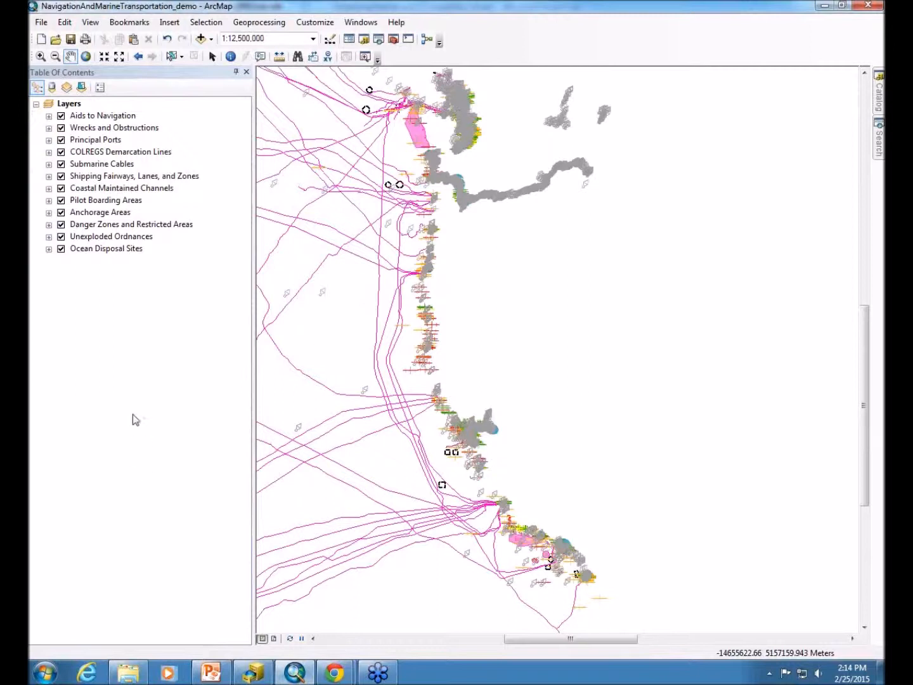
{"action": "mouse_move", "coordinate": [126, 159]}
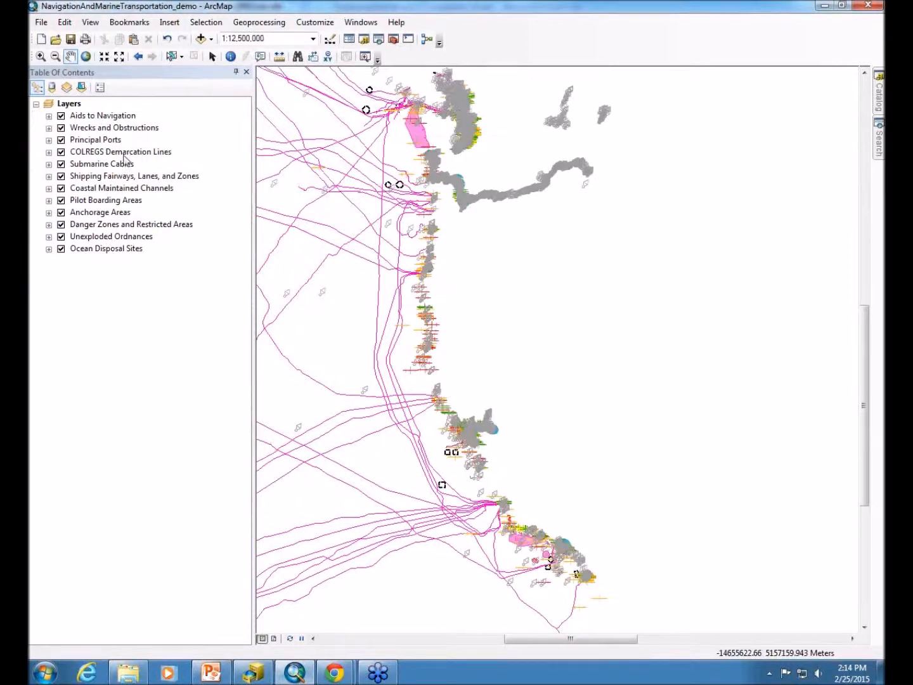
Expand all layers in the Table of Contents and review their legend symbols.
{"action": "right_click", "coordinate": [68, 103]}
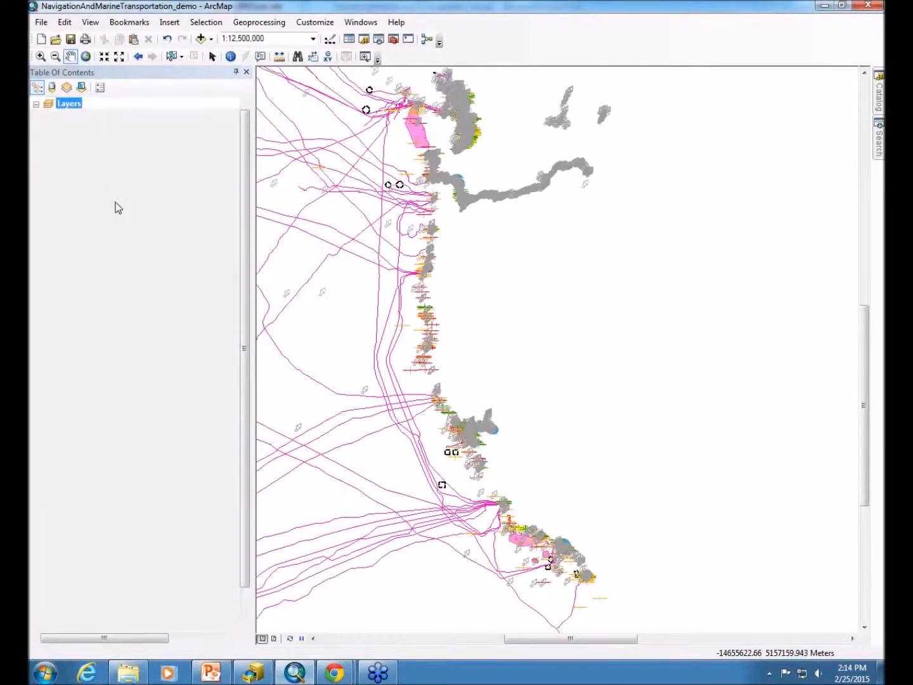
{"action": "left_click", "coordinate": [35, 104]}
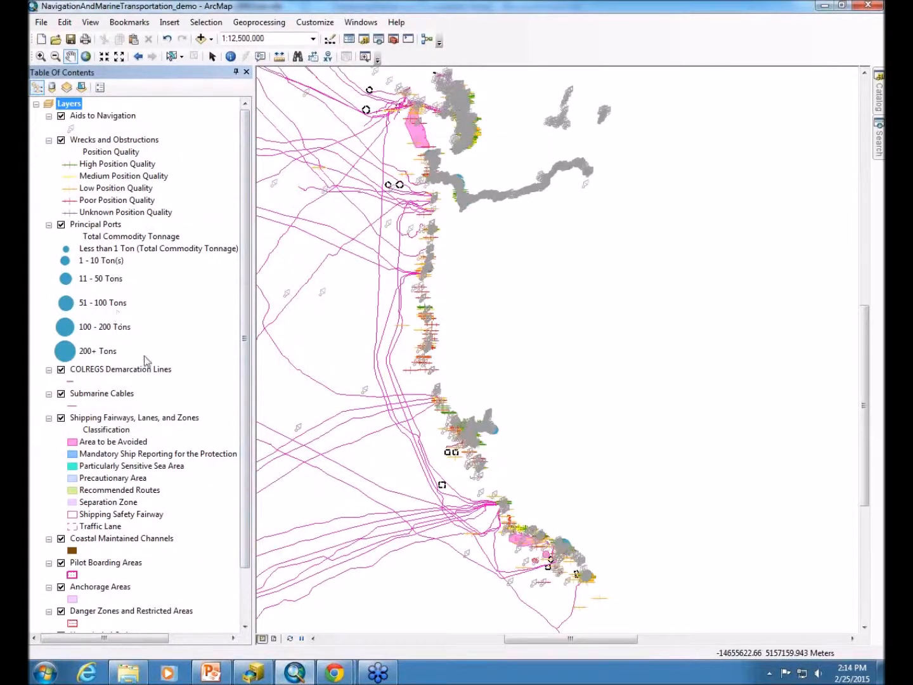
{"action": "scroll", "scroll_direction": "down", "scroll_amount": 3}
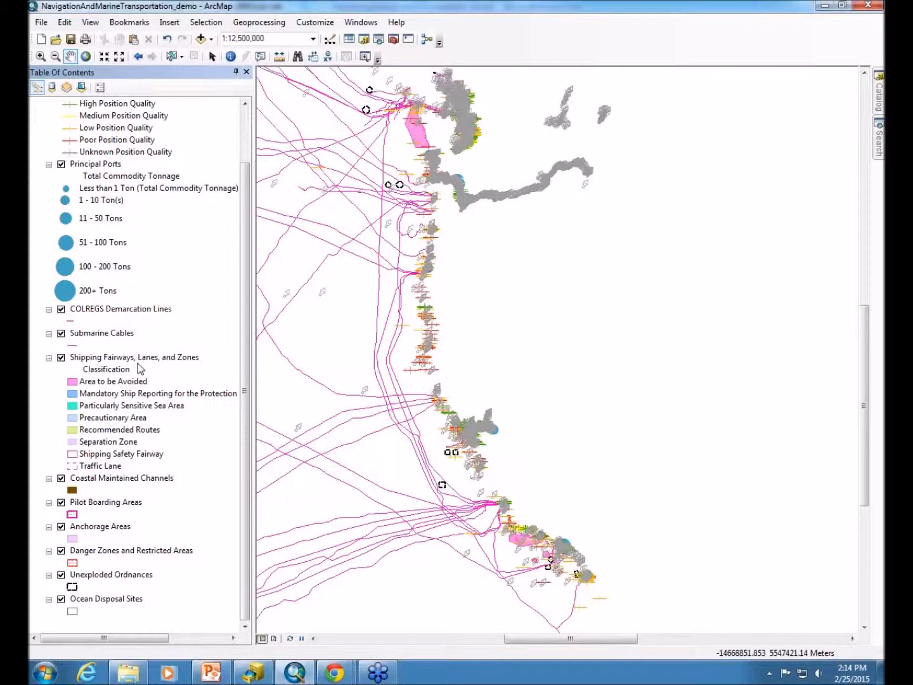
{"action": "mouse_move", "coordinate": [104, 627]}
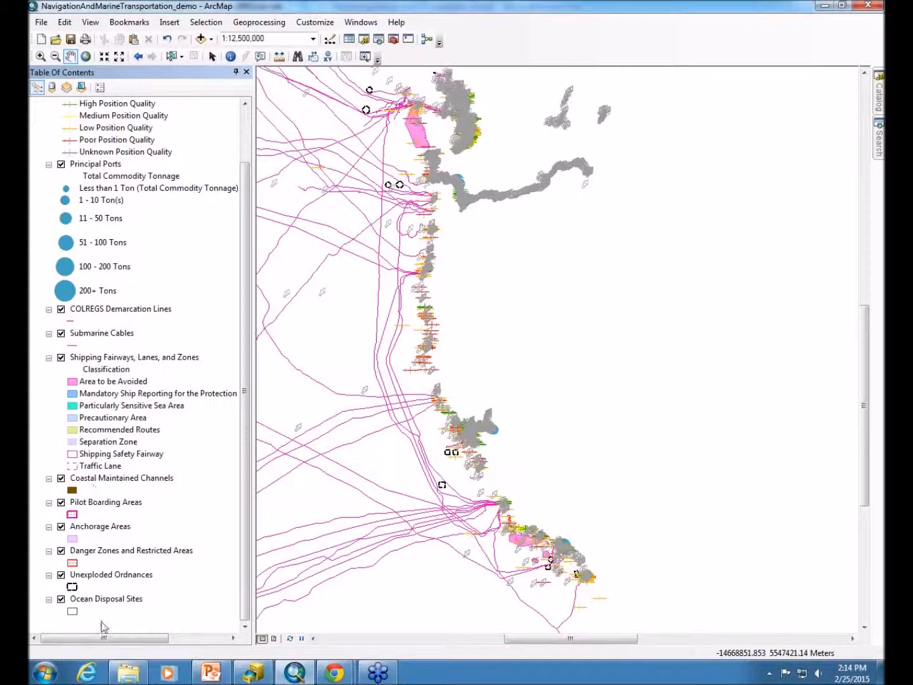
{"action": "mouse_move", "coordinate": [112, 420]}
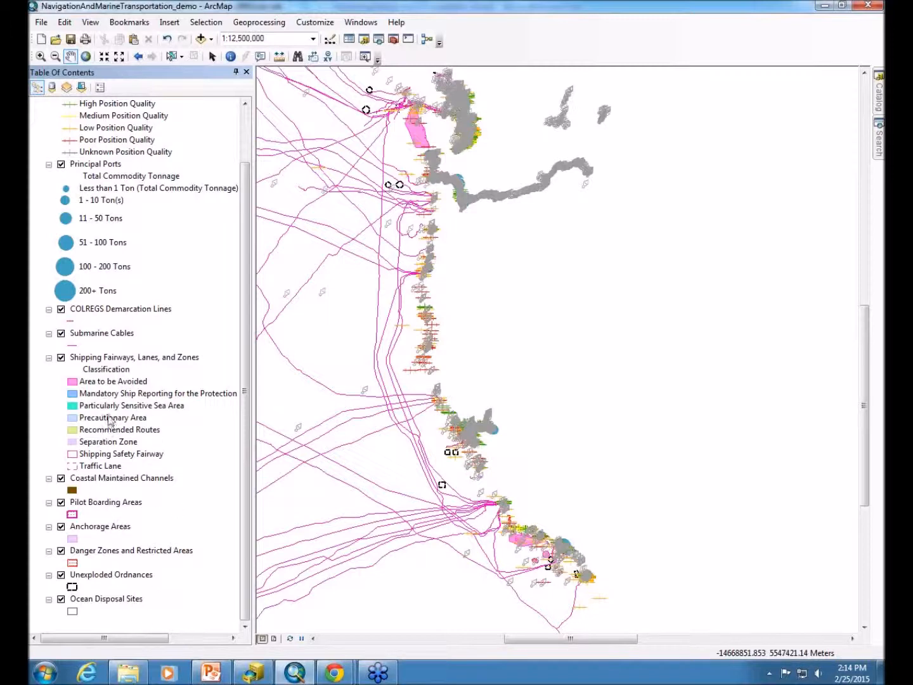
{"action": "mouse_move", "coordinate": [127, 372]}
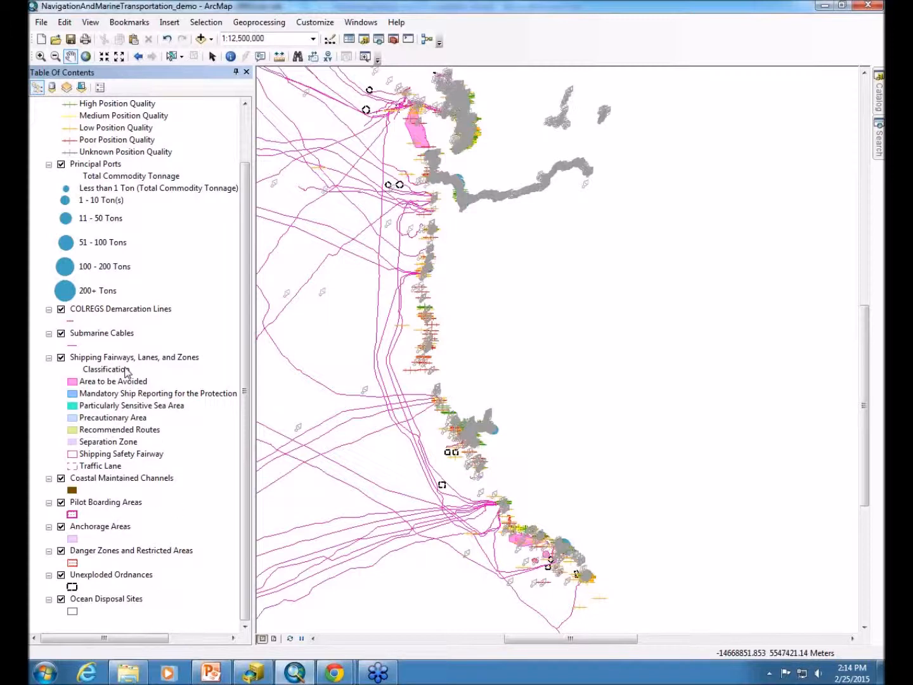
{"action": "mouse_move", "coordinate": [99, 358]}
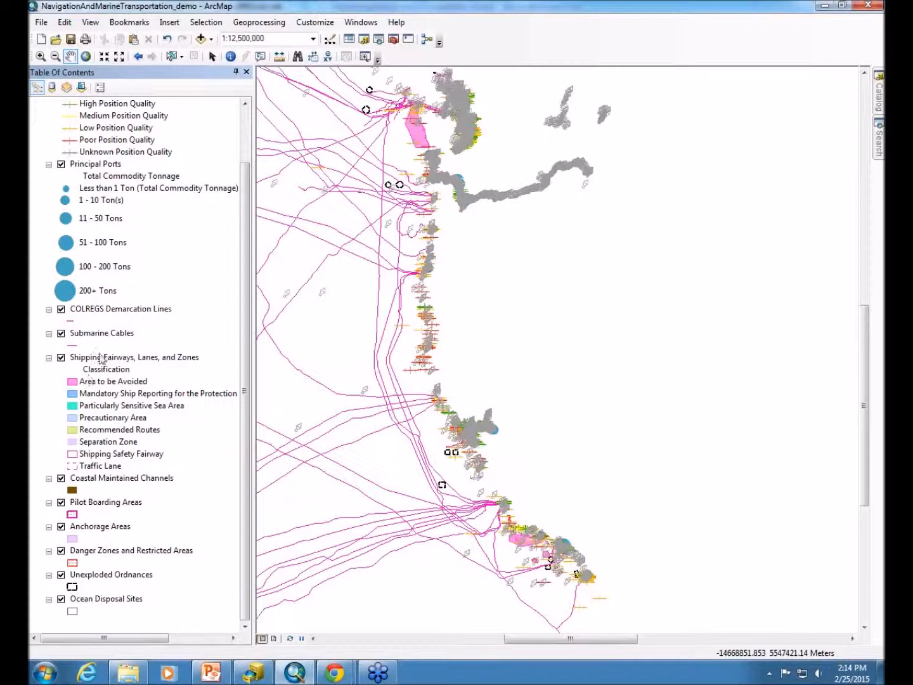
{"action": "scroll", "scroll_direction": "up", "scroll_amount": 3}
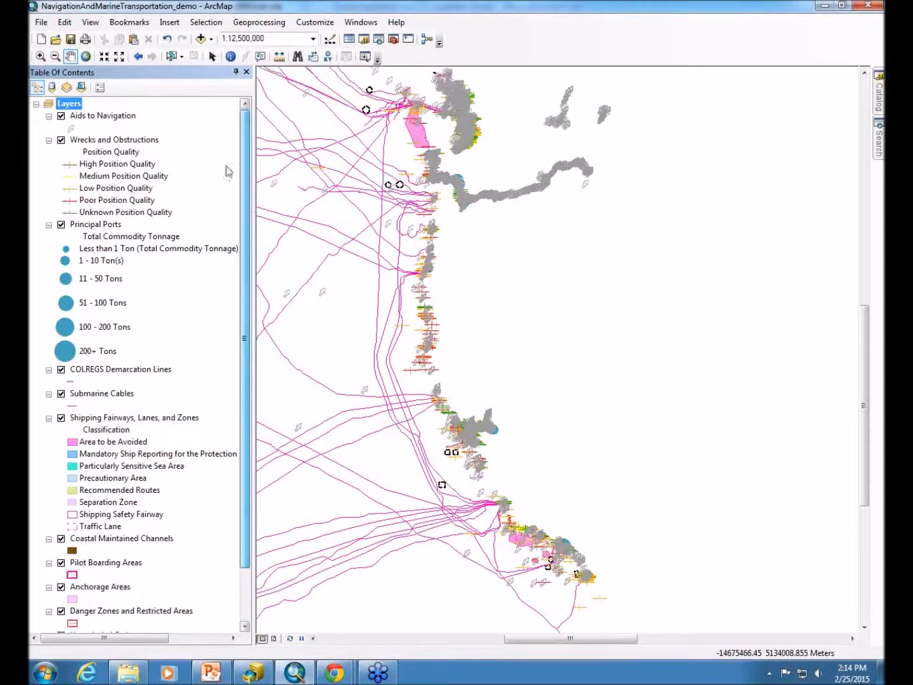
Collapse all layers, then bring up the Aids to Navigation layer's properties.
{"action": "right_click", "coordinate": [68, 104]}
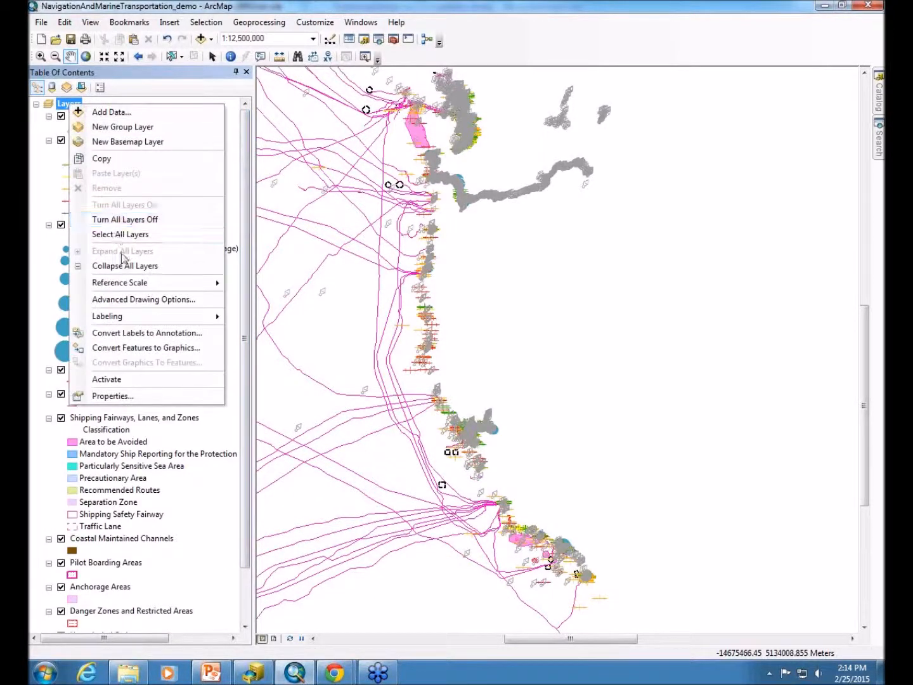
{"action": "left_click", "coordinate": [125, 265]}
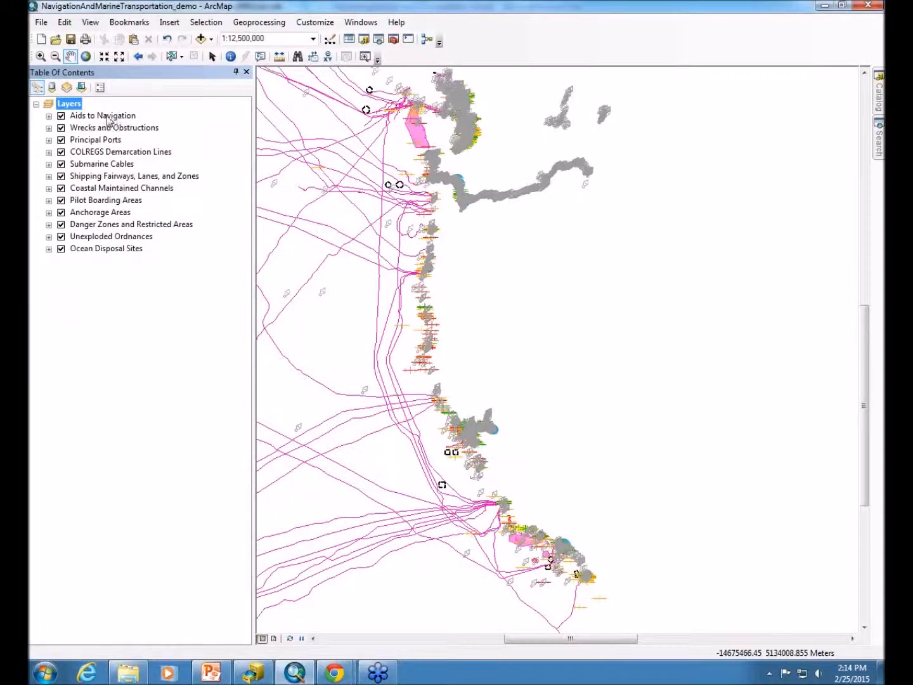
{"action": "right_click", "coordinate": [102, 115]}
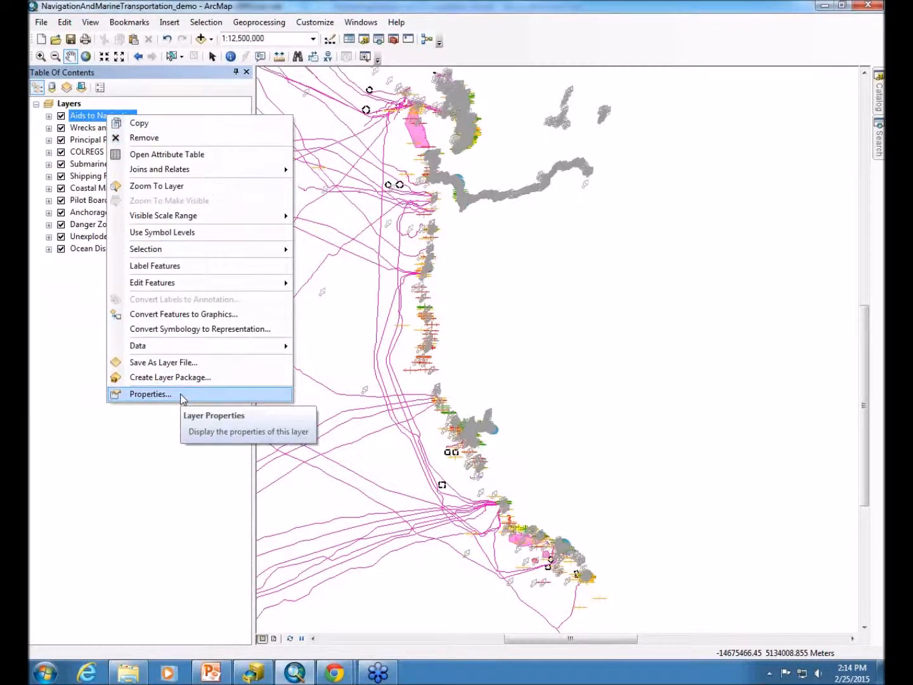
{"action": "left_click", "coordinate": [150, 393]}
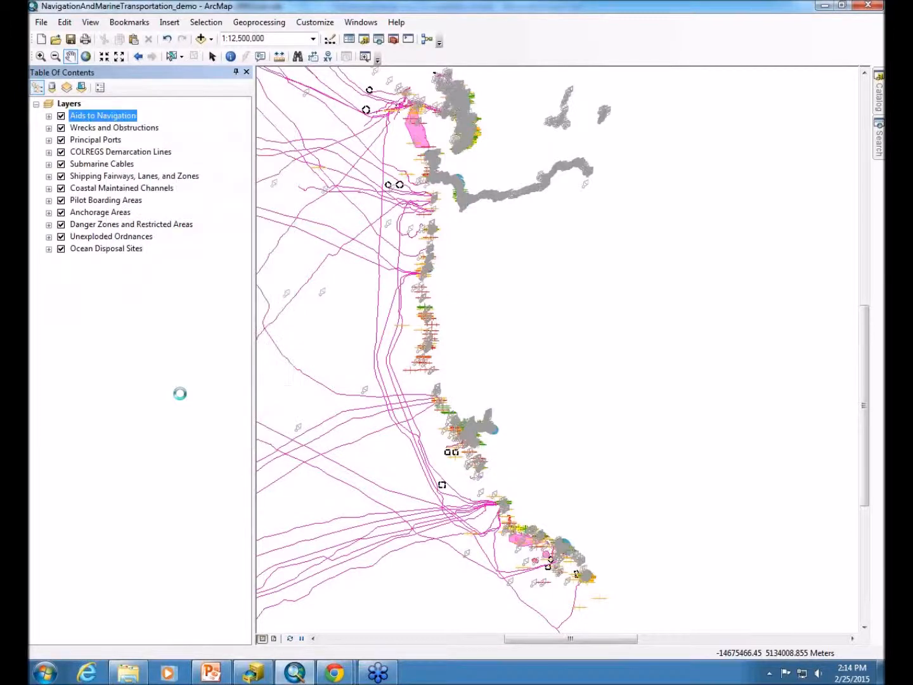
Review the layer name, navigation description and U.S. Coast Guard credits on the General tab.
{"action": "double_click", "coordinate": [103, 116]}
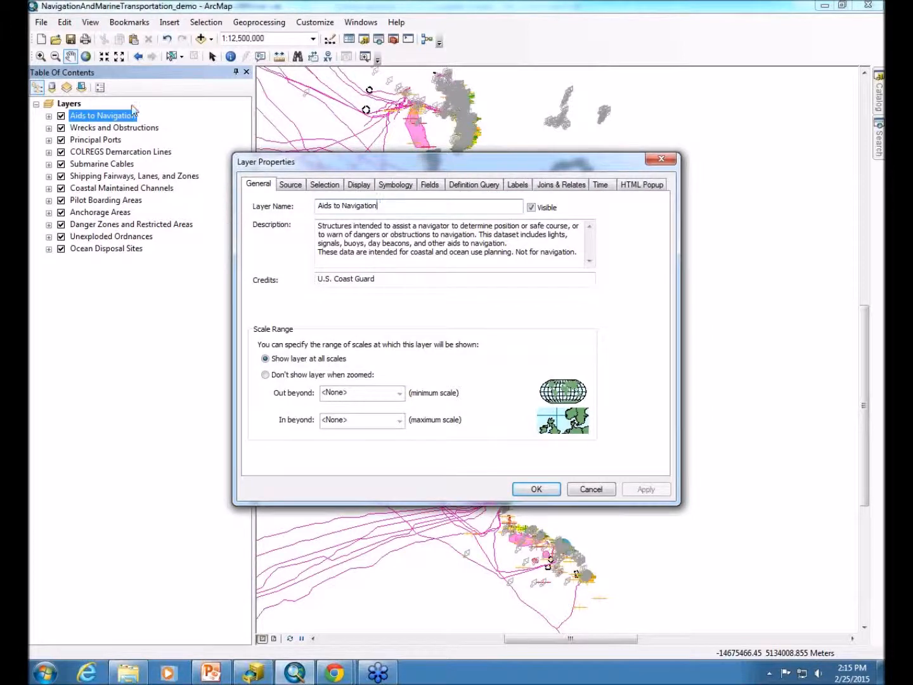
{"action": "mouse_move", "coordinate": [126, 169]}
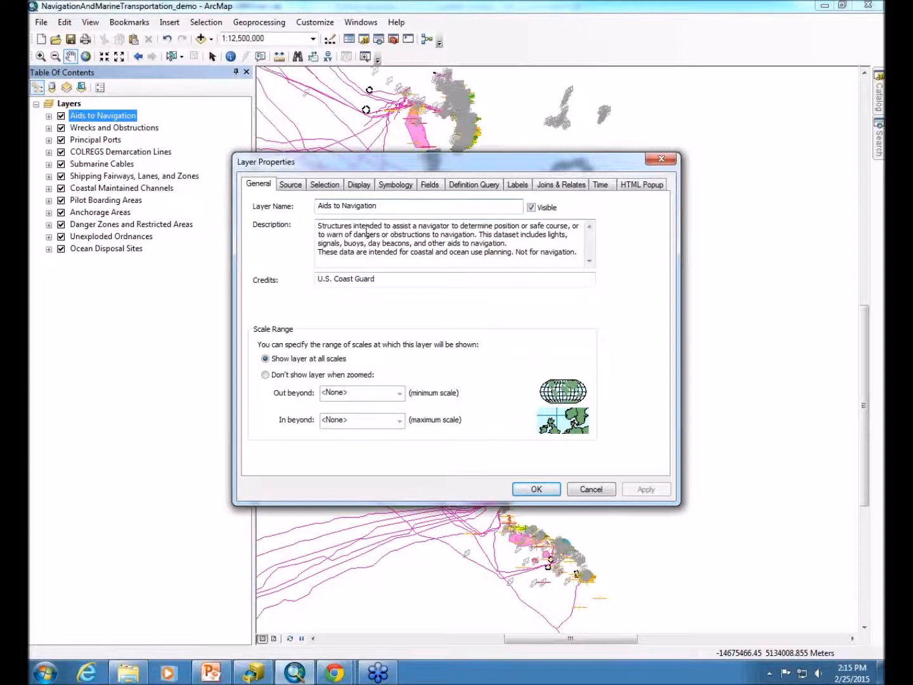
{"action": "mouse_move", "coordinate": [425, 281]}
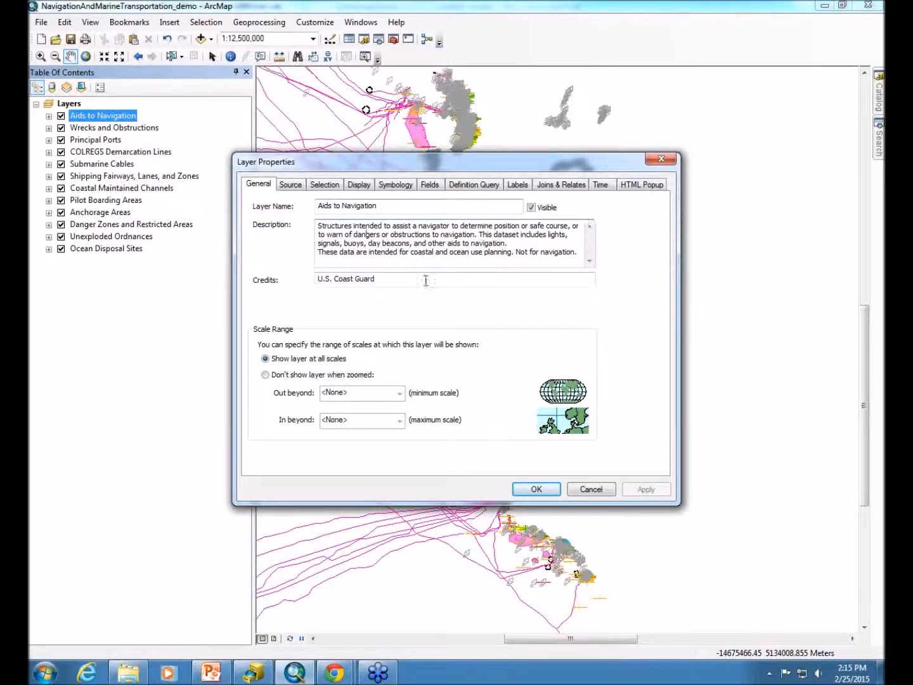
{"action": "left_click", "coordinate": [425, 279]}
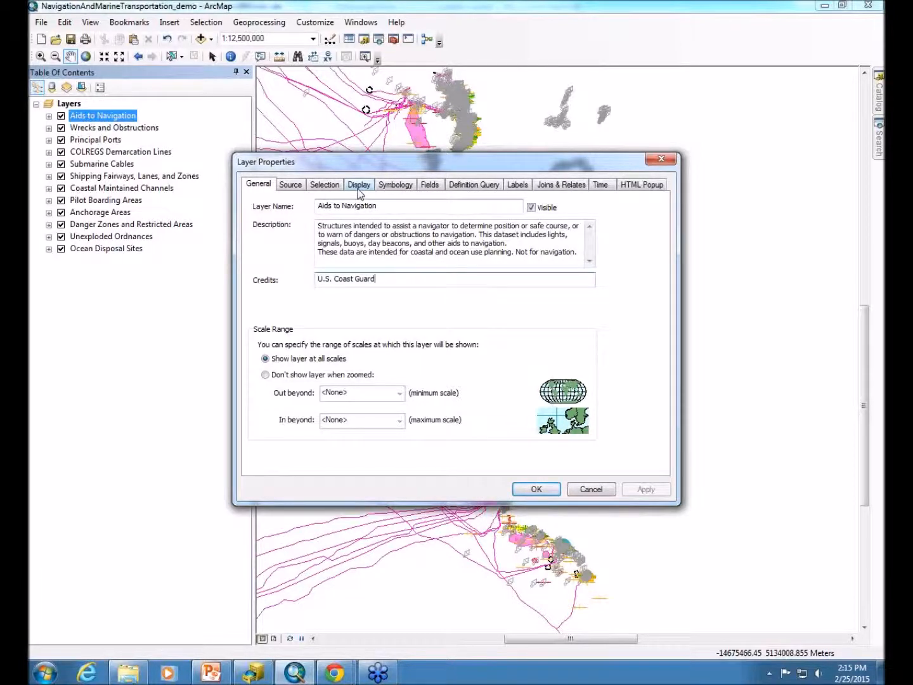
Keep Aid Name as the layer's display field and view its single-symbol symbology.
{"action": "left_click", "coordinate": [359, 184]}
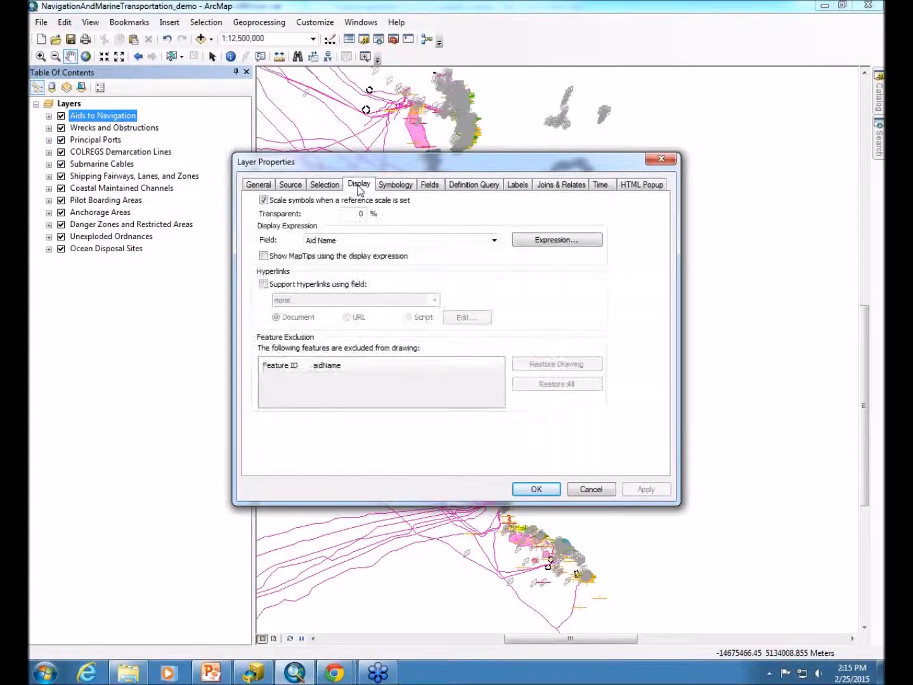
{"action": "mouse_move", "coordinate": [375, 248]}
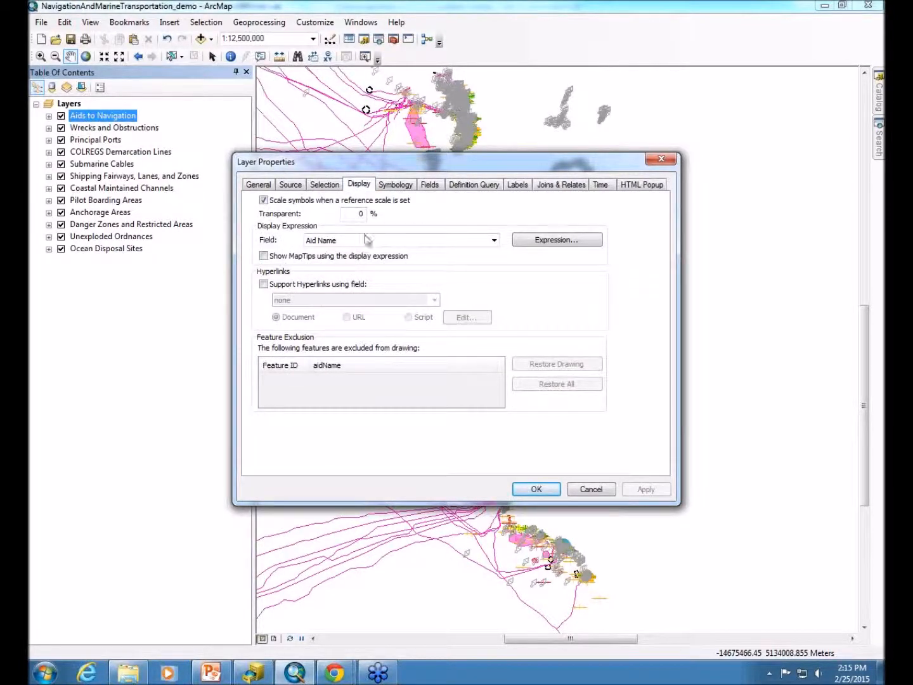
{"action": "mouse_move", "coordinate": [308, 252]}
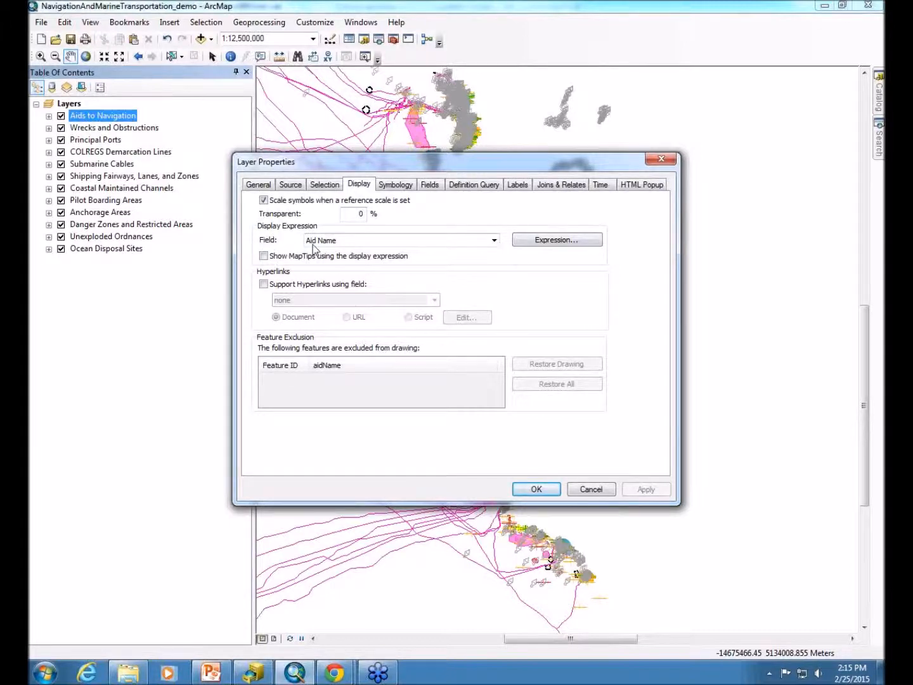
{"action": "left_click", "coordinate": [494, 239]}
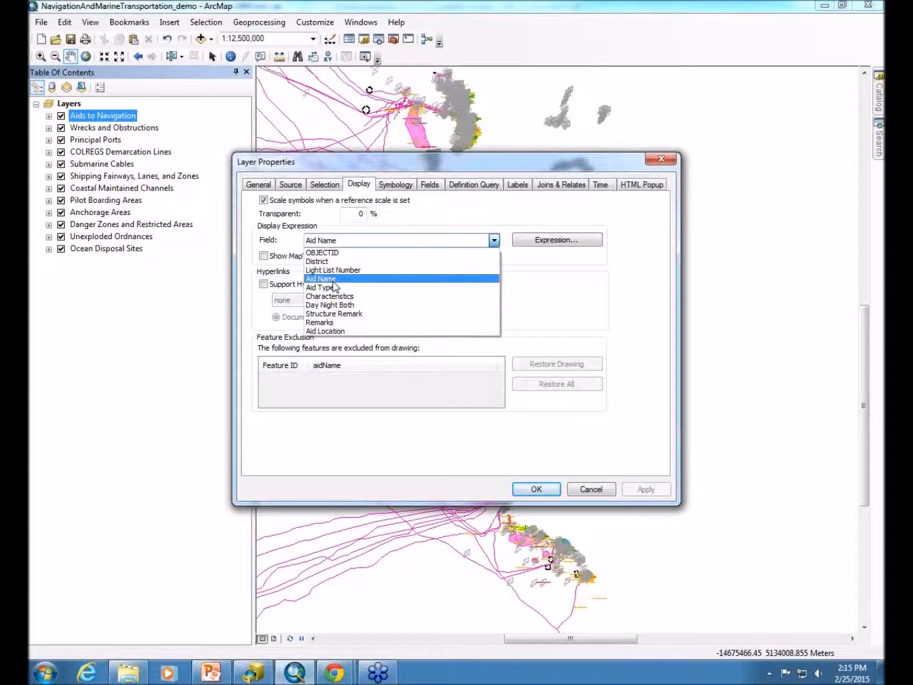
{"action": "mouse_move", "coordinate": [332, 281]}
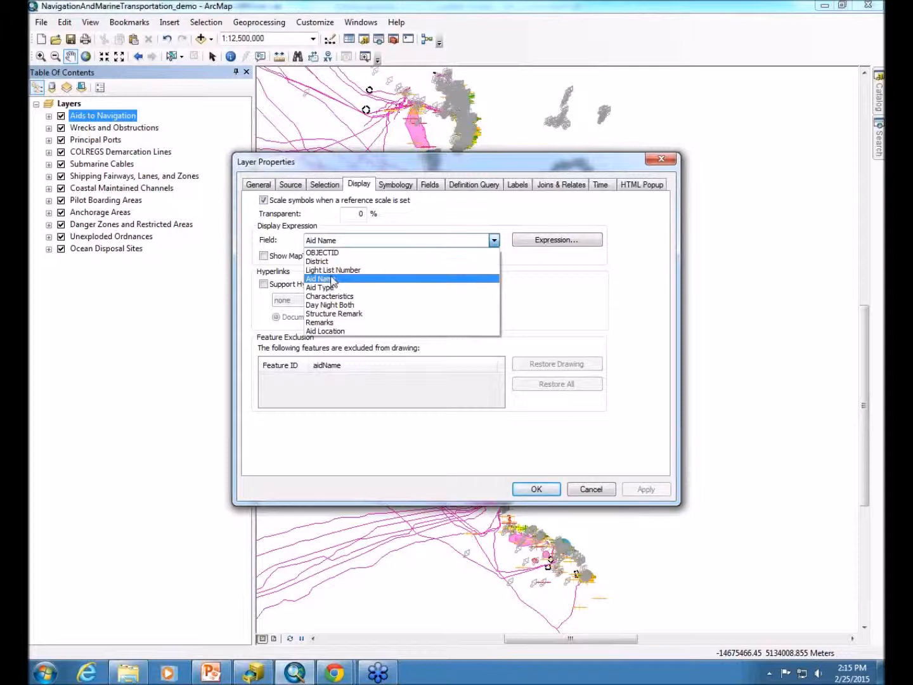
{"action": "left_click", "coordinate": [320, 279]}
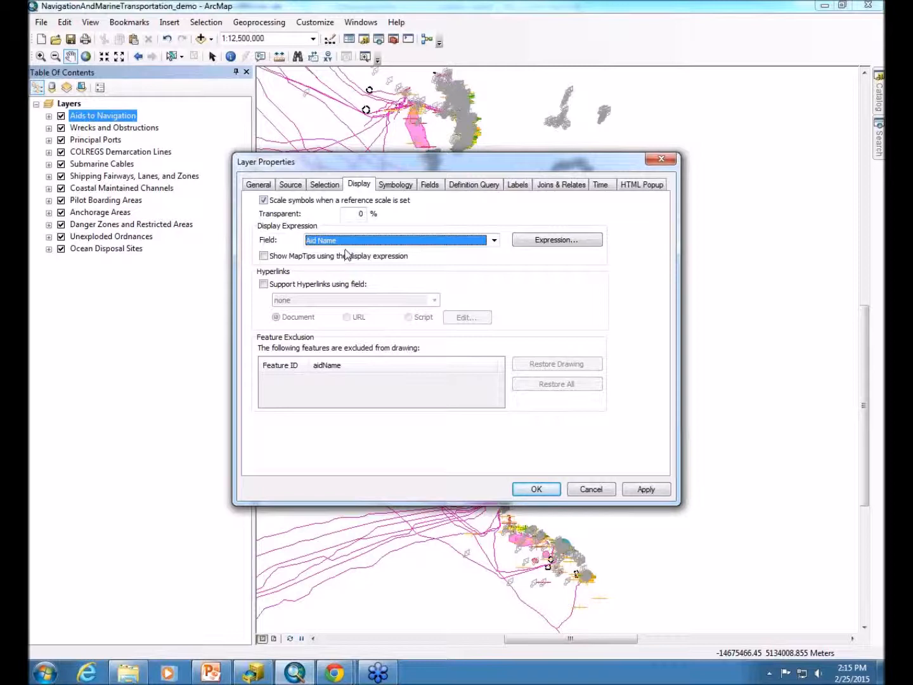
{"action": "mouse_move", "coordinate": [367, 243]}
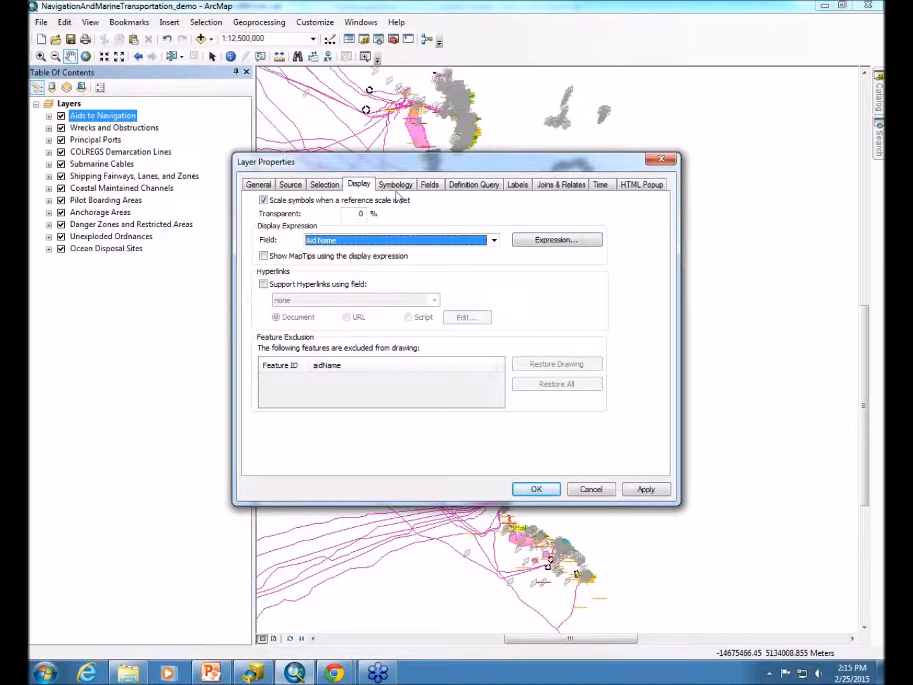
{"action": "left_click", "coordinate": [396, 184]}
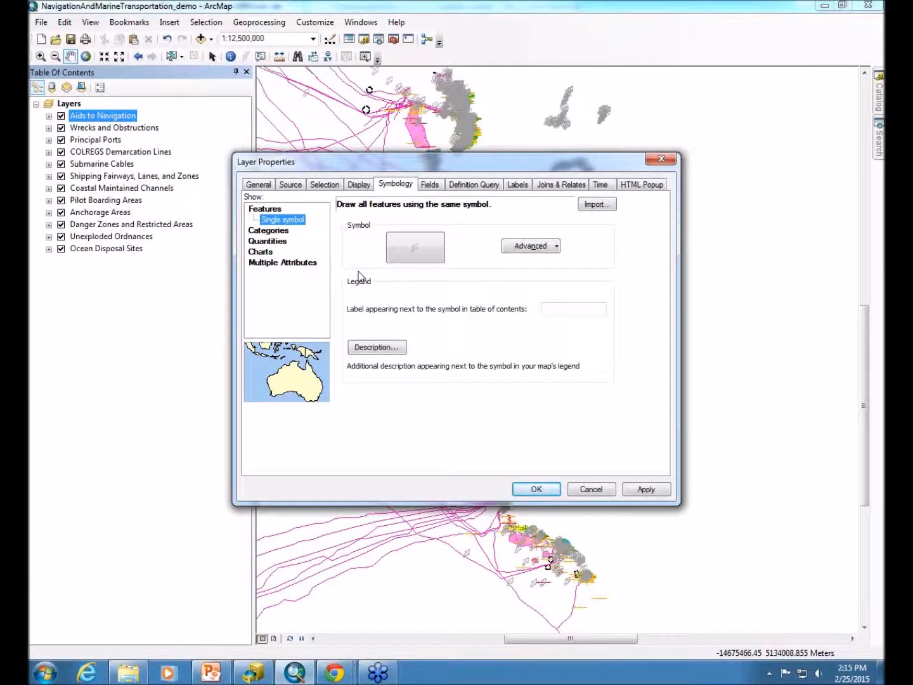
{"action": "mouse_move", "coordinate": [438, 188]}
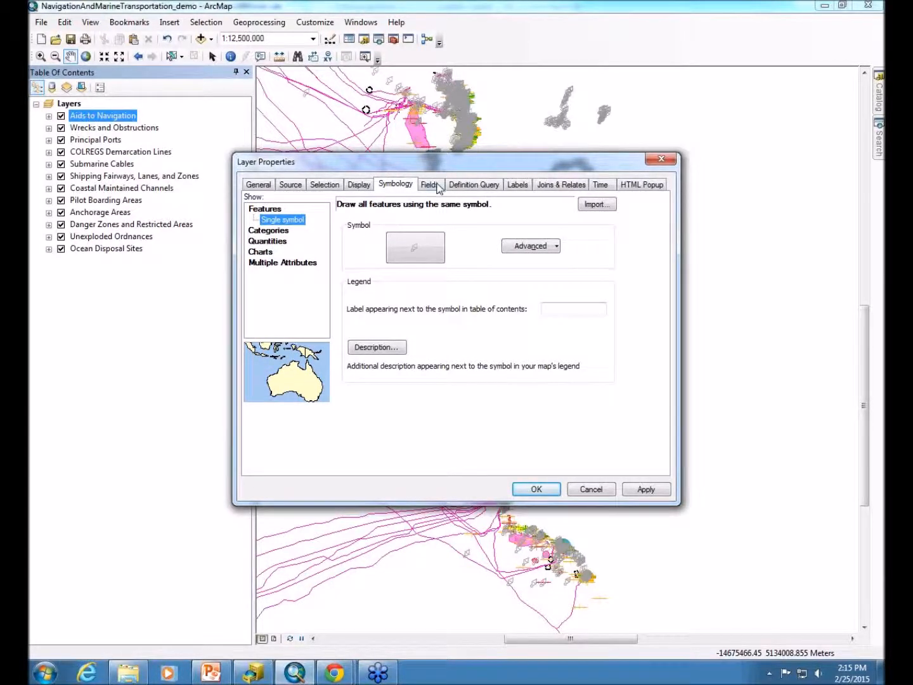
Review the Fields list and Light List Number details, keeping all fields visible, and confirm.
{"action": "left_click", "coordinate": [430, 183]}
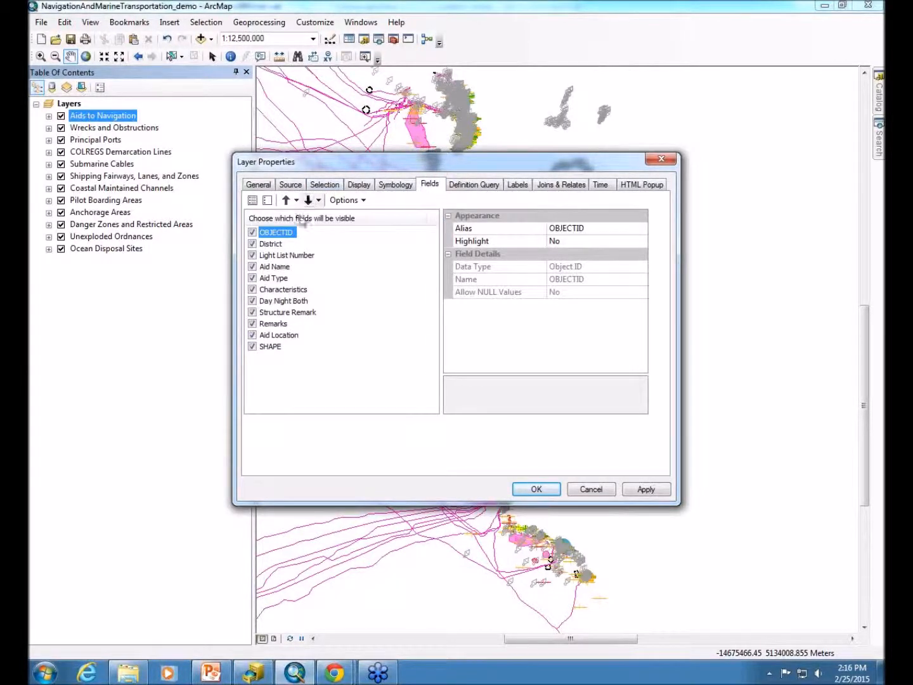
{"action": "left_click", "coordinate": [287, 254]}
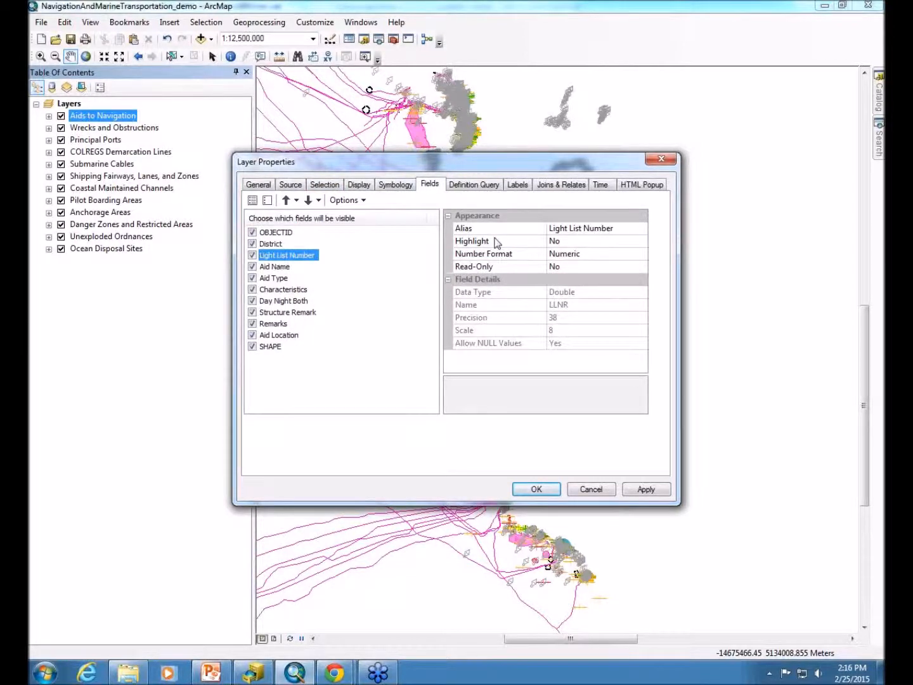
{"action": "mouse_move", "coordinate": [282, 350]}
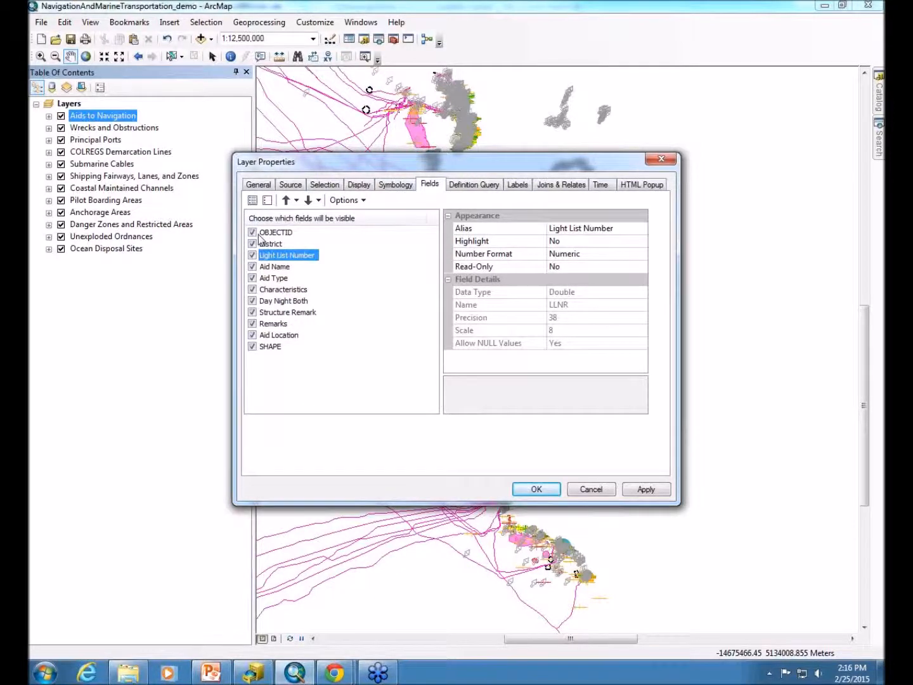
{"action": "mouse_move", "coordinate": [304, 334]}
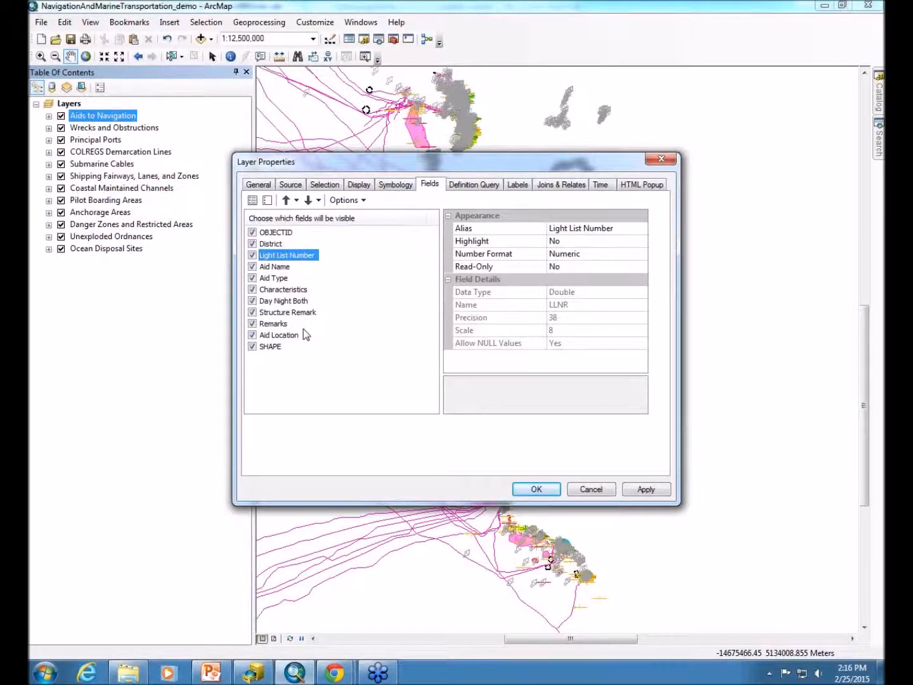
{"action": "mouse_move", "coordinate": [306, 315]}
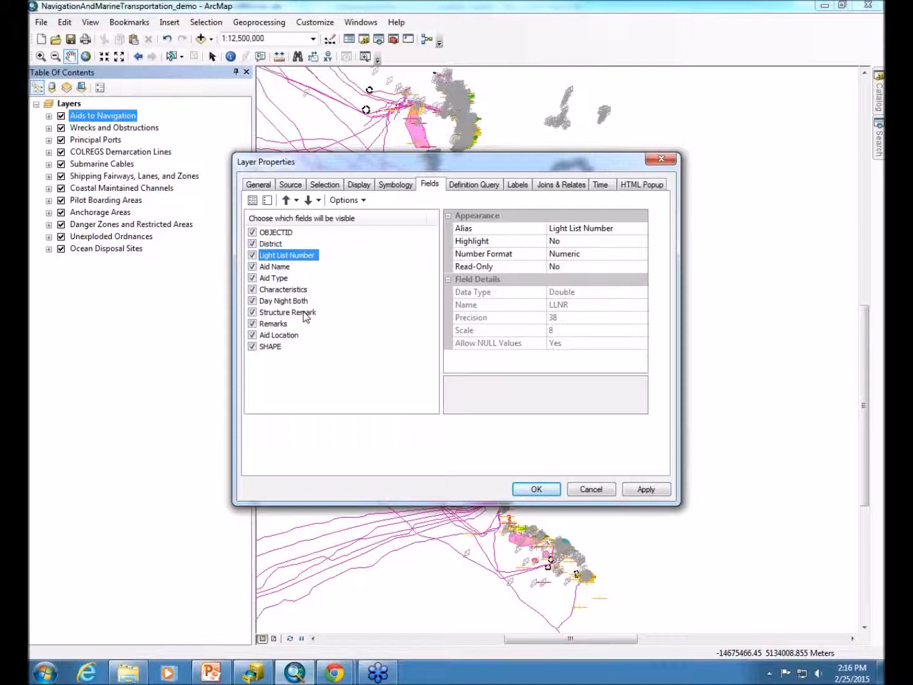
{"action": "mouse_move", "coordinate": [289, 272]}
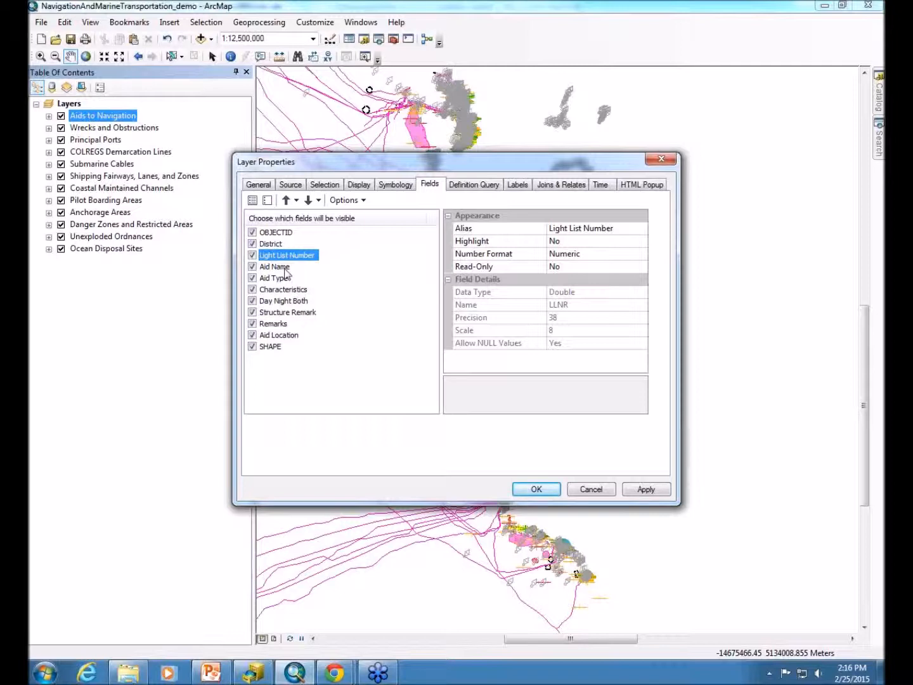
{"action": "mouse_move", "coordinate": [278, 238]}
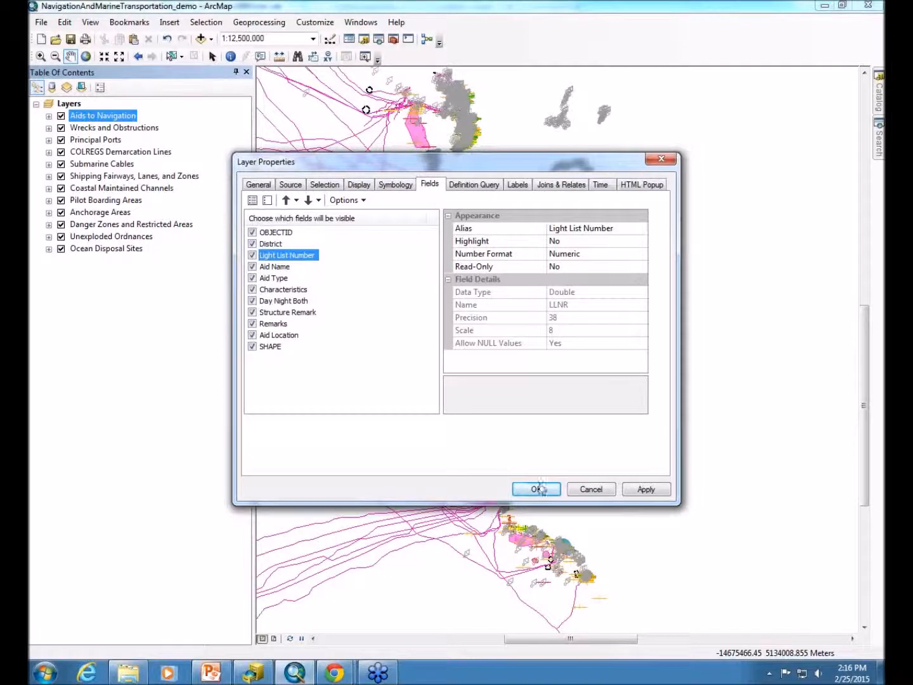
{"action": "left_click", "coordinate": [535, 489]}
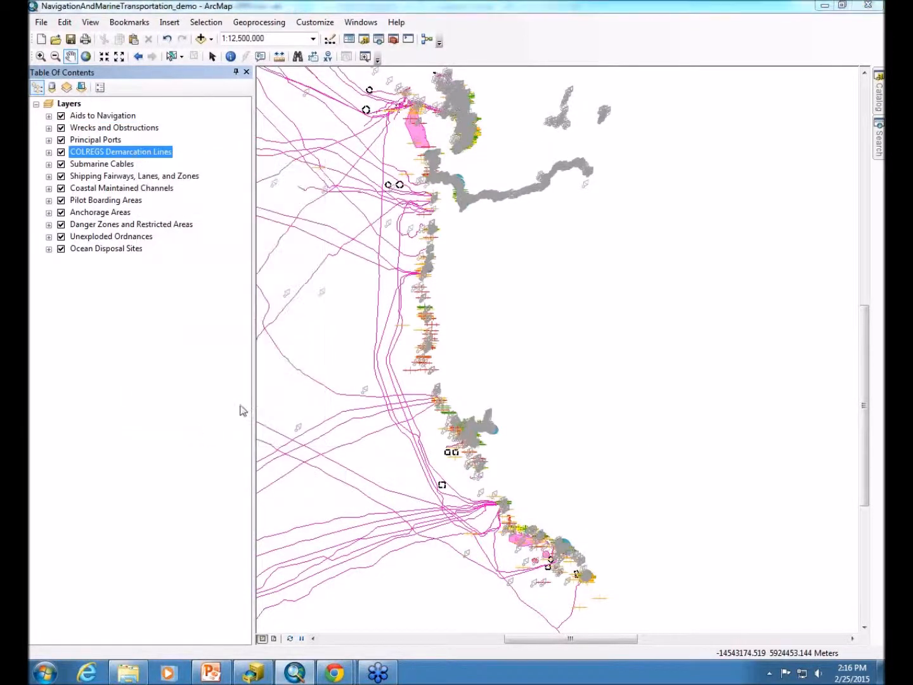
Review the COLREGS Demarcation Lines layer's General, Display (Boundary Identifier) and Fields settings, then confirm.
{"action": "double_click", "coordinate": [120, 152]}
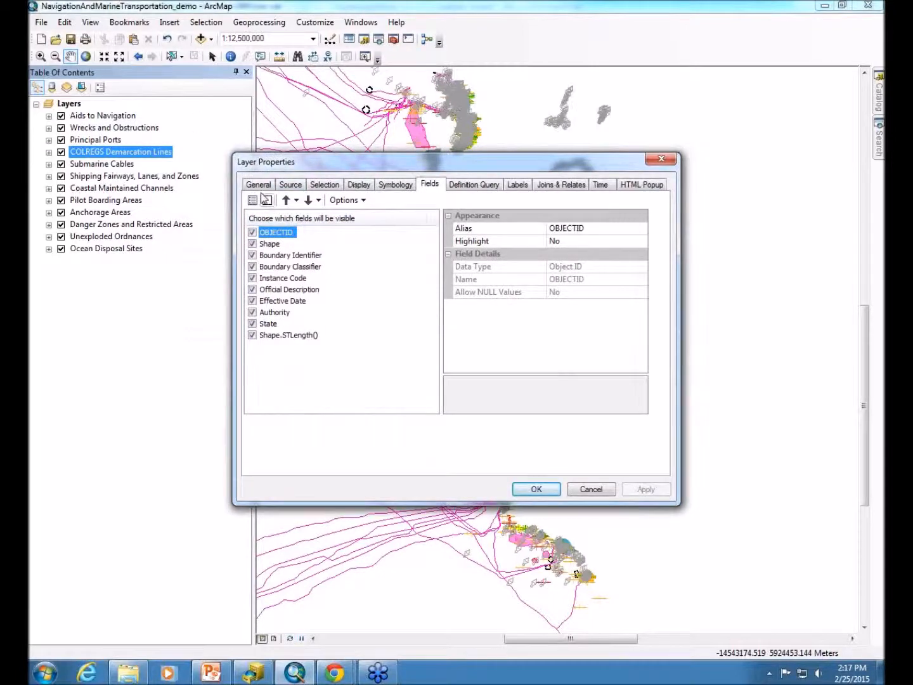
{"action": "left_click", "coordinate": [259, 185]}
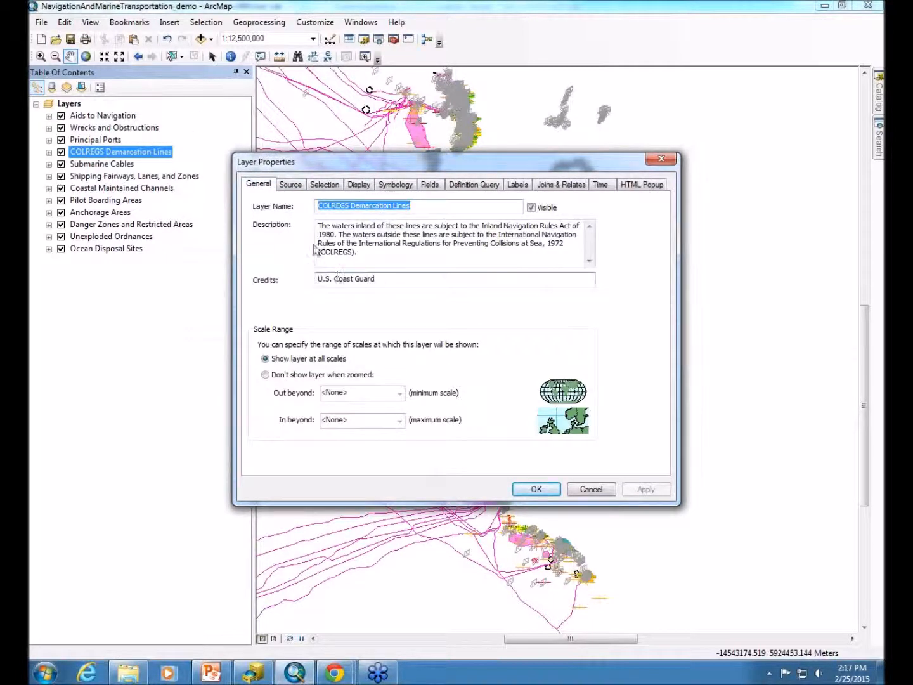
{"action": "left_click", "coordinate": [359, 184]}
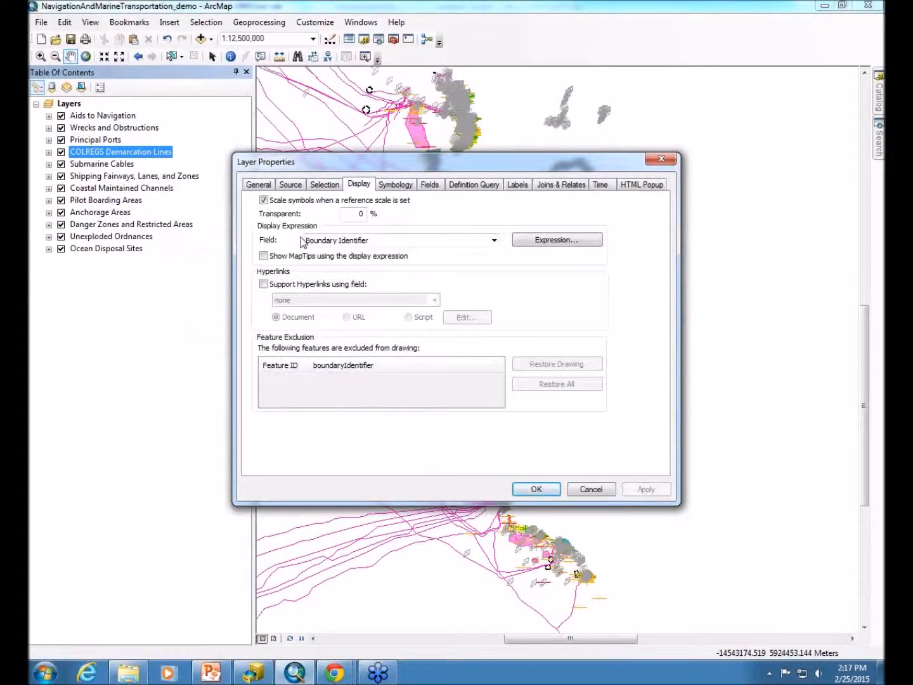
{"action": "left_click", "coordinate": [428, 185]}
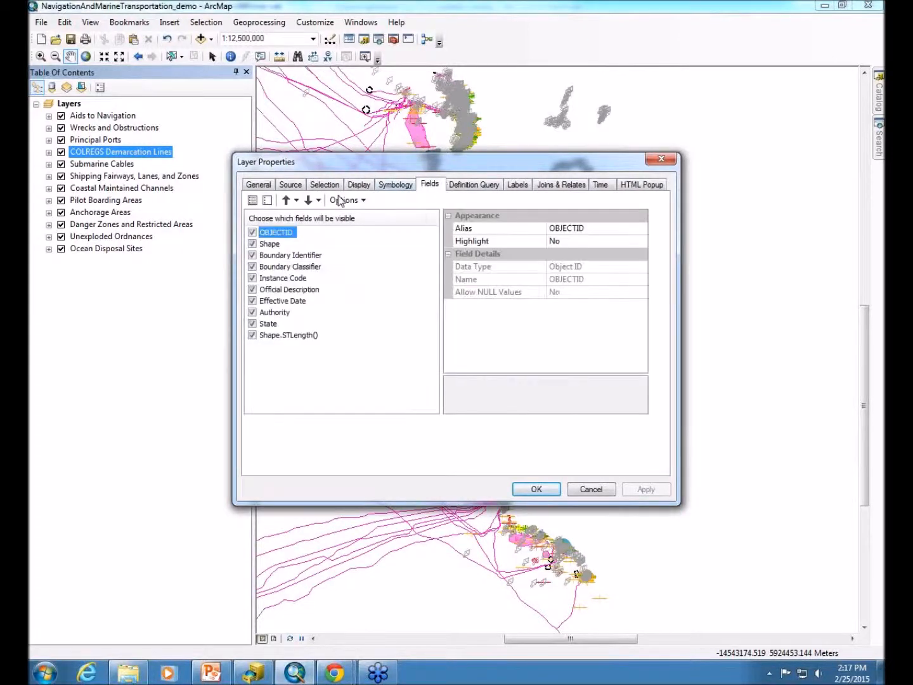
{"action": "left_click", "coordinate": [535, 490]}
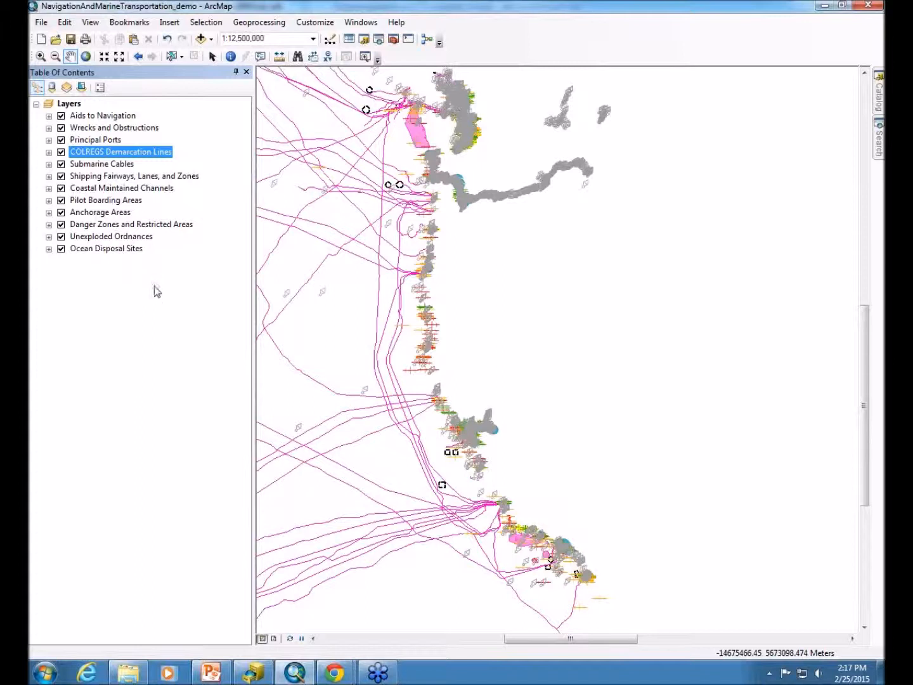
{"action": "mouse_move", "coordinate": [183, 274]}
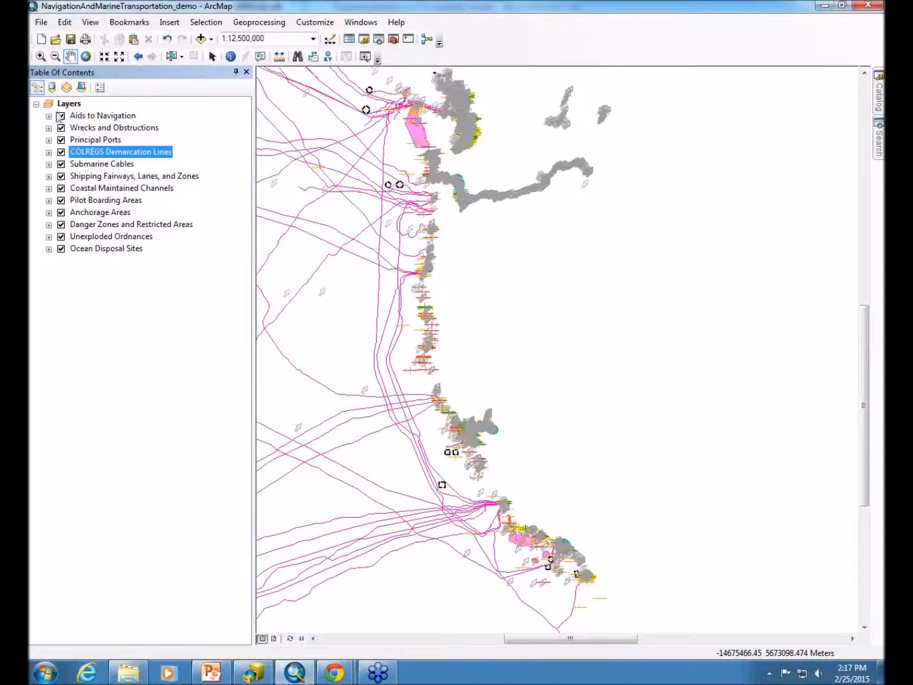
{"action": "left_click", "coordinate": [61, 115]}
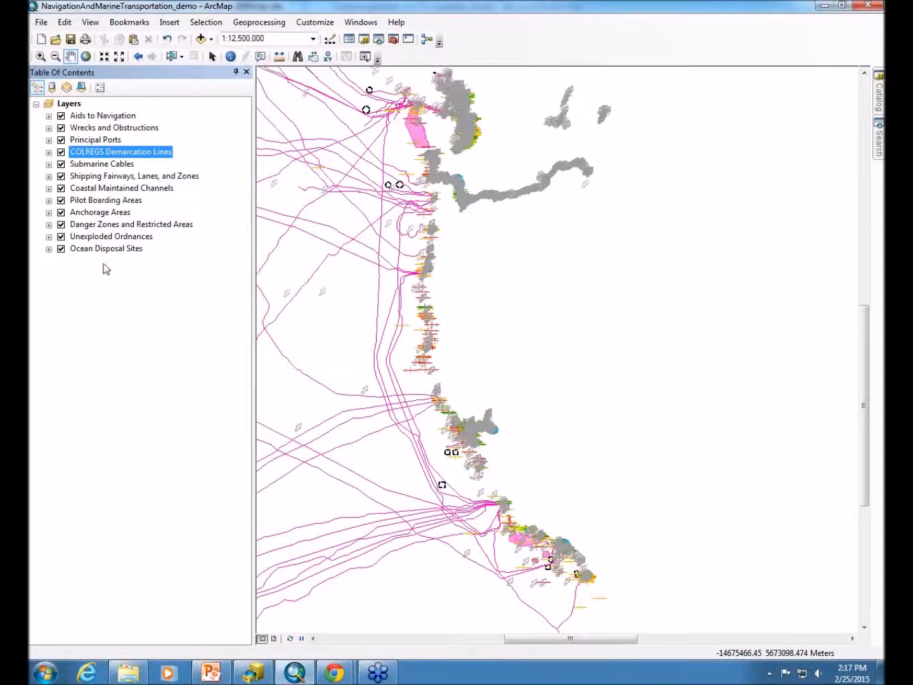
Enter 'More contextual information' as the Layers data frame description, replacing the word Service.
{"action": "right_click", "coordinate": [68, 104]}
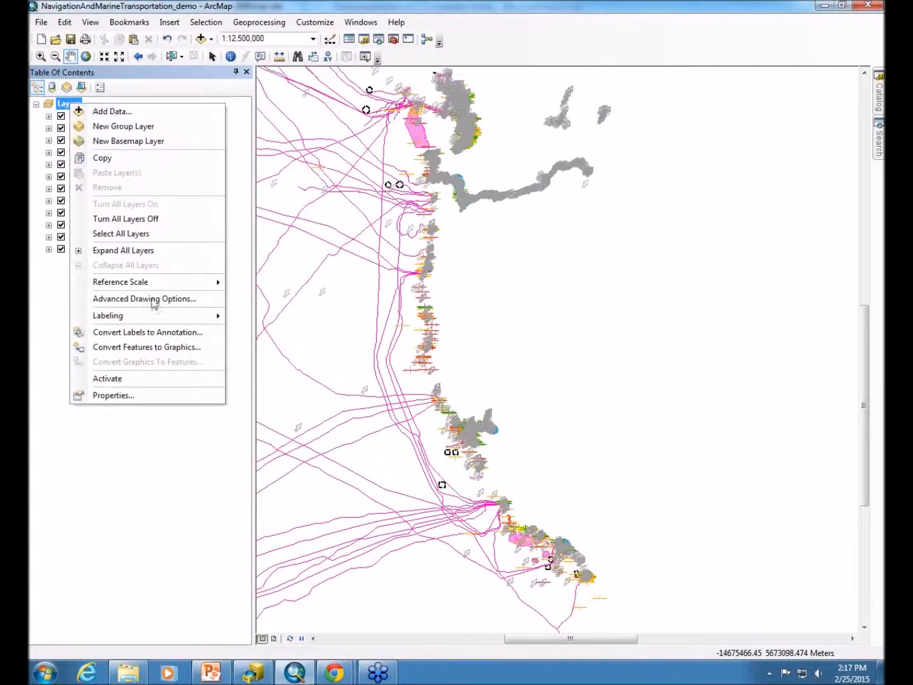
{"action": "mouse_move", "coordinate": [127, 379]}
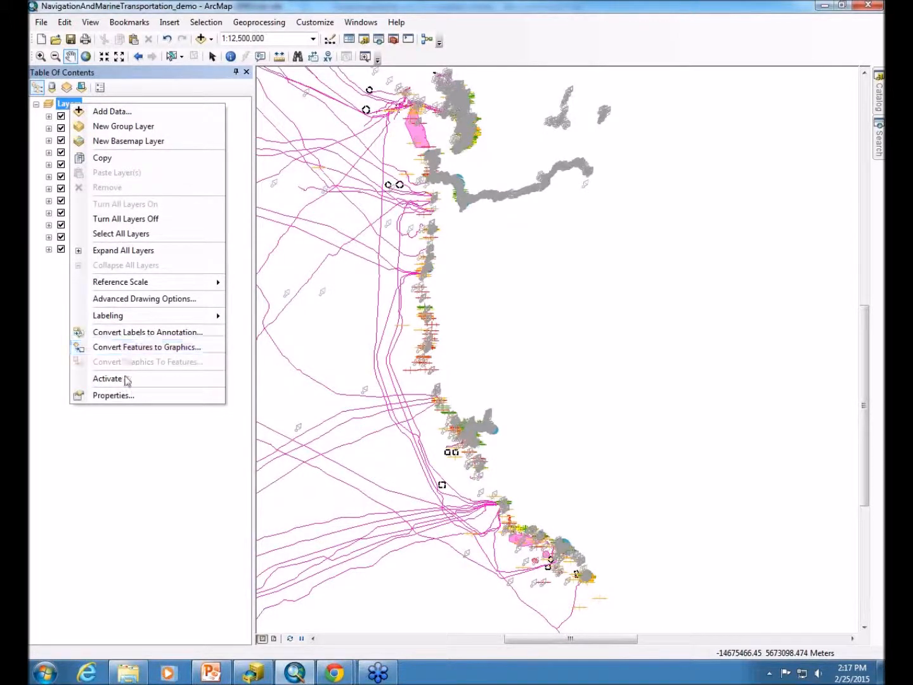
{"action": "left_click", "coordinate": [113, 396]}
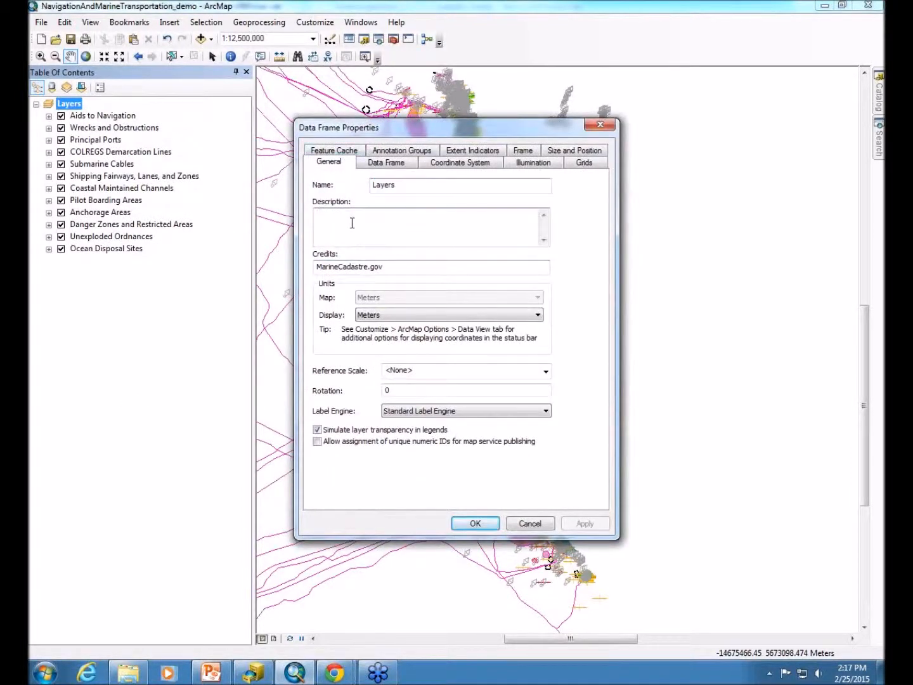
{"action": "type", "text": "More contextual Se"}
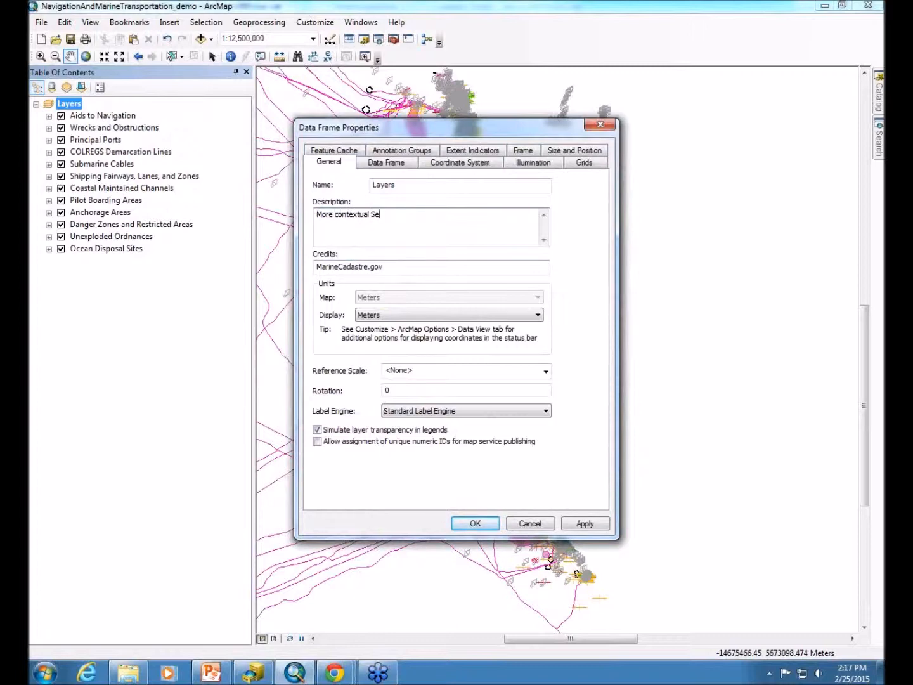
{"action": "type", "text": "rvice"}
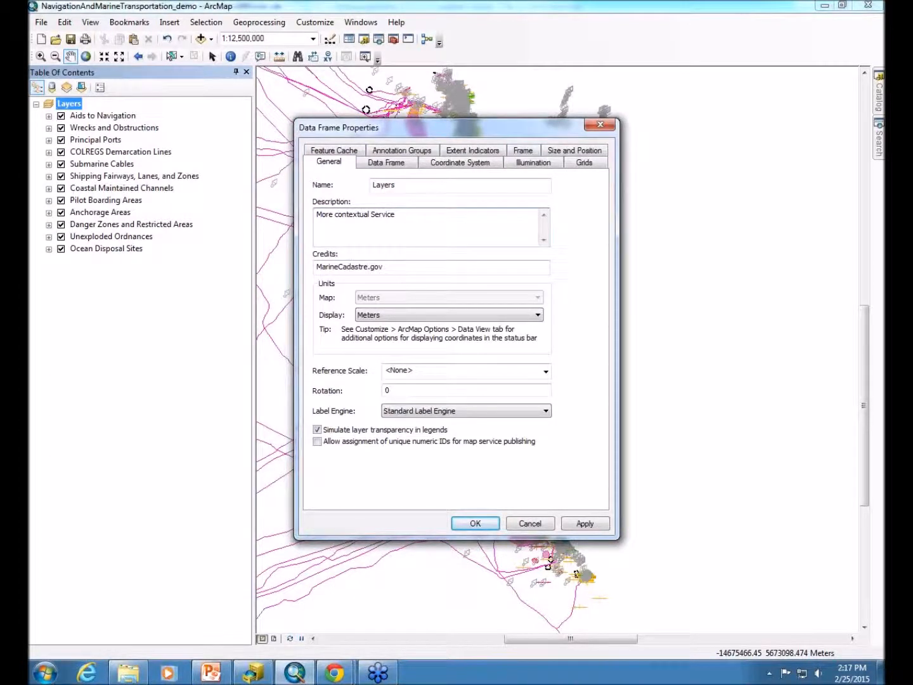
{"action": "left_click", "coordinate": [393, 213]}
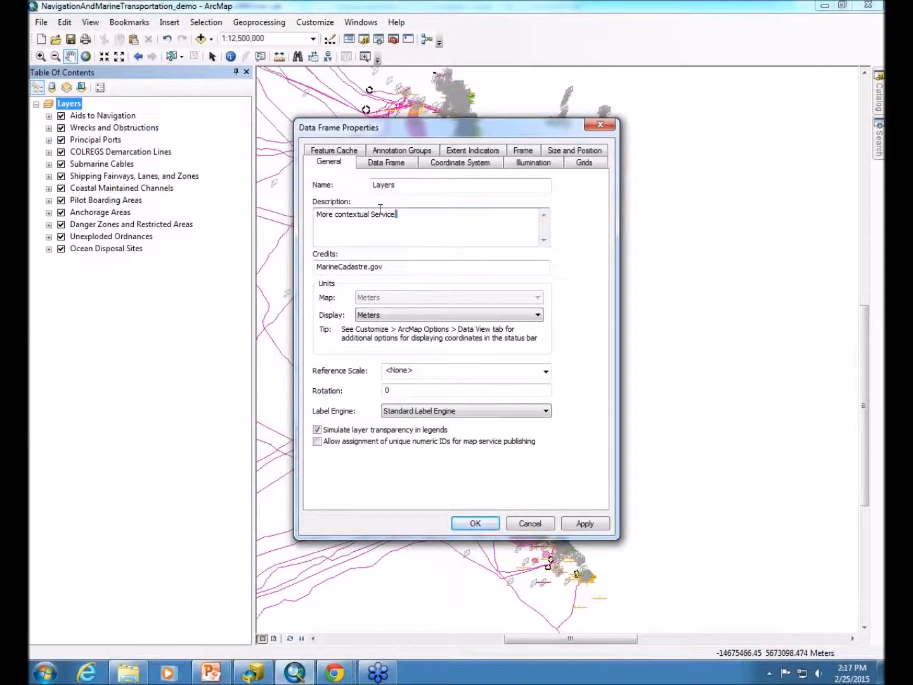
{"action": "double_click", "coordinate": [383, 213]}
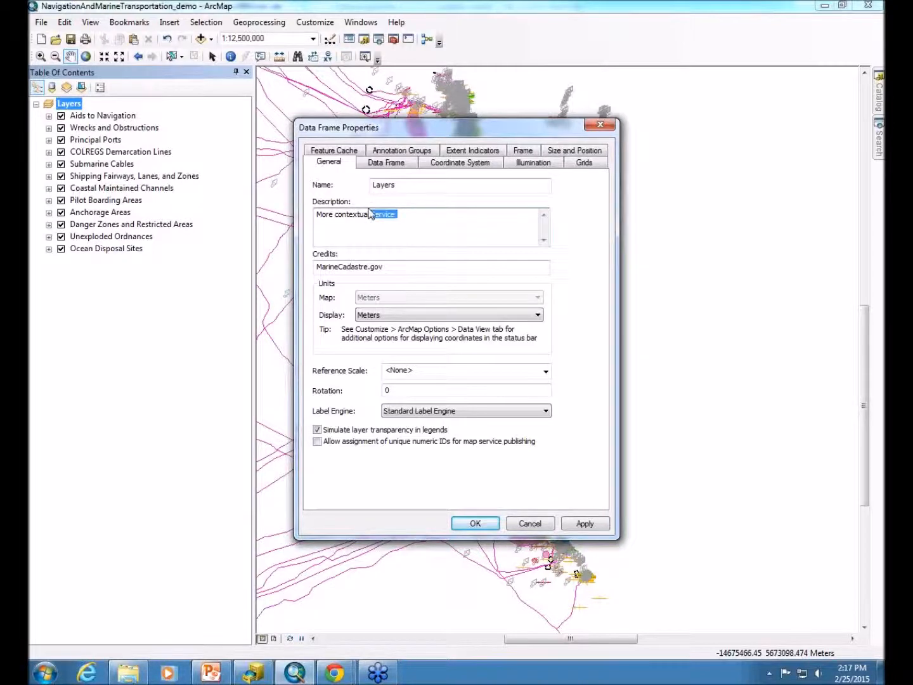
{"action": "type", "text": "information"}
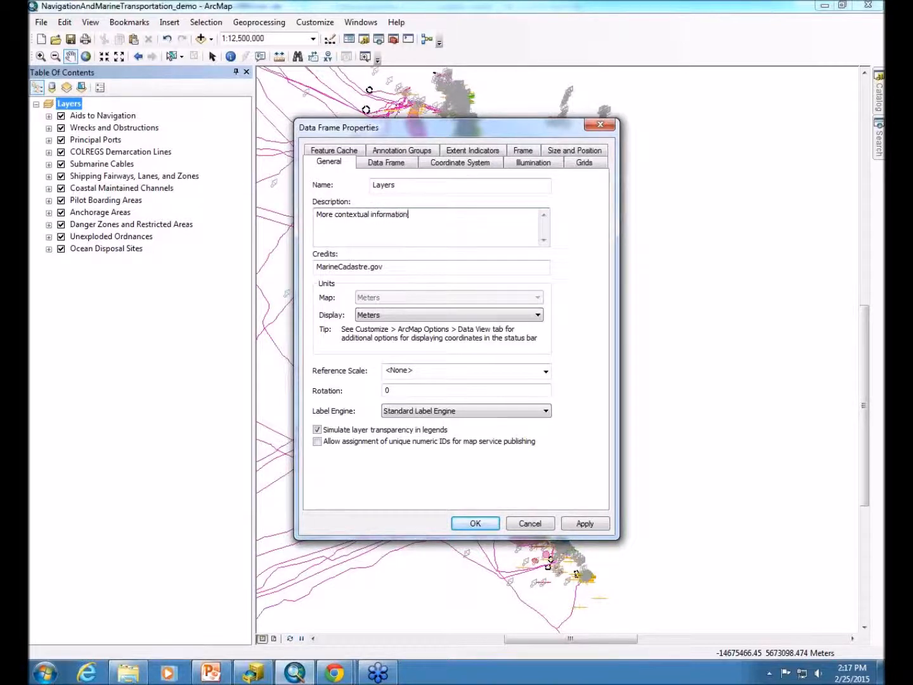
{"action": "mouse_move", "coordinate": [393, 263]}
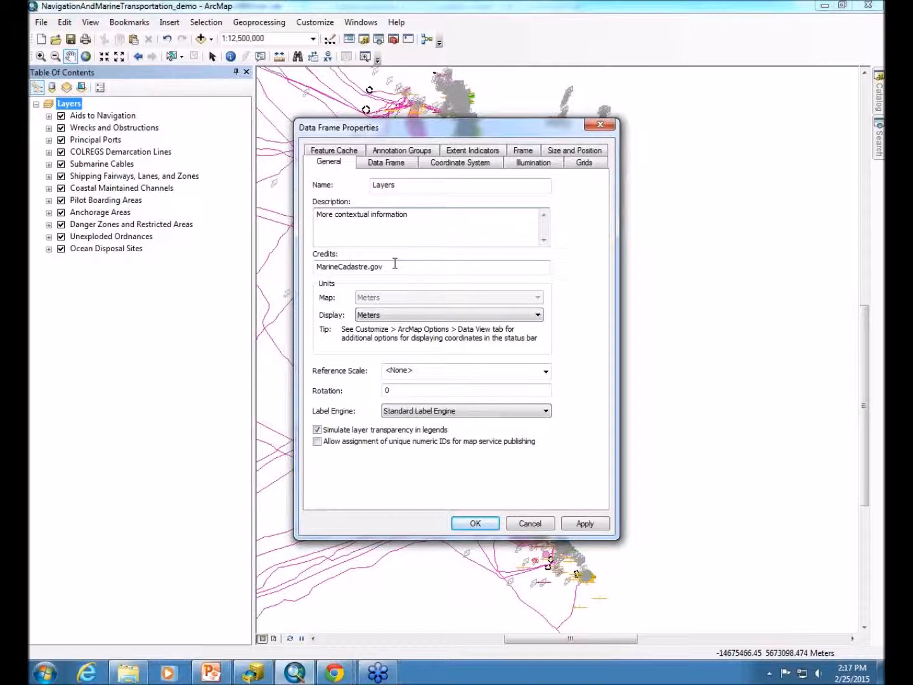
{"action": "mouse_move", "coordinate": [401, 471]}
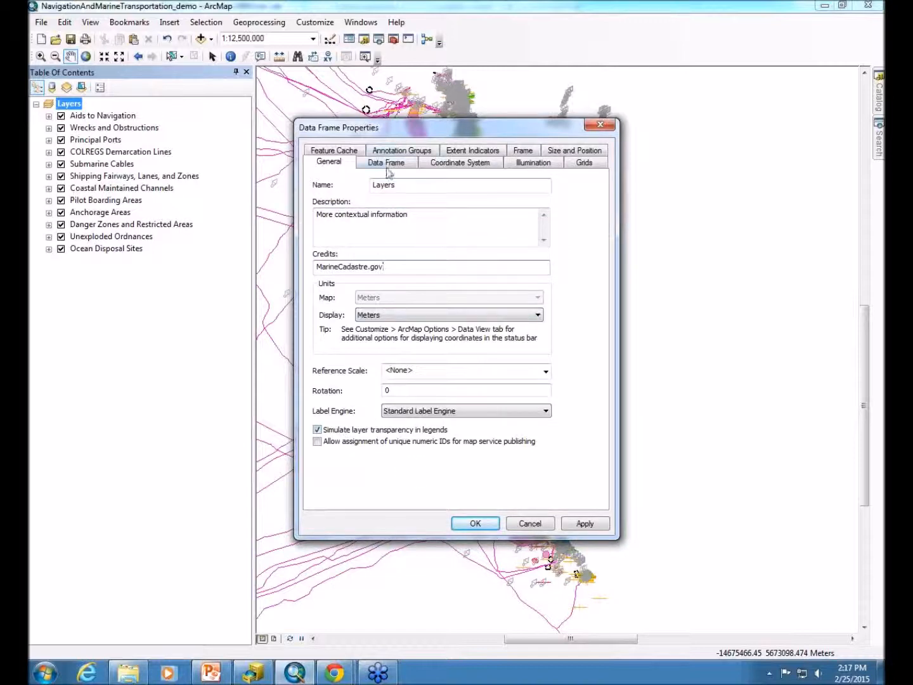
{"action": "left_click", "coordinate": [385, 162]}
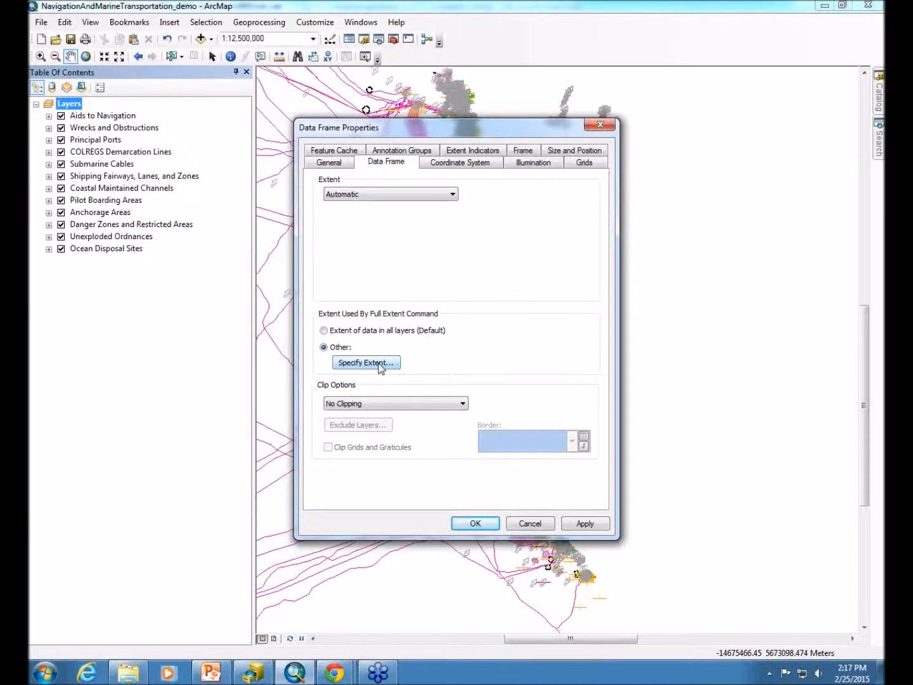
{"action": "mouse_move", "coordinate": [358, 149]}
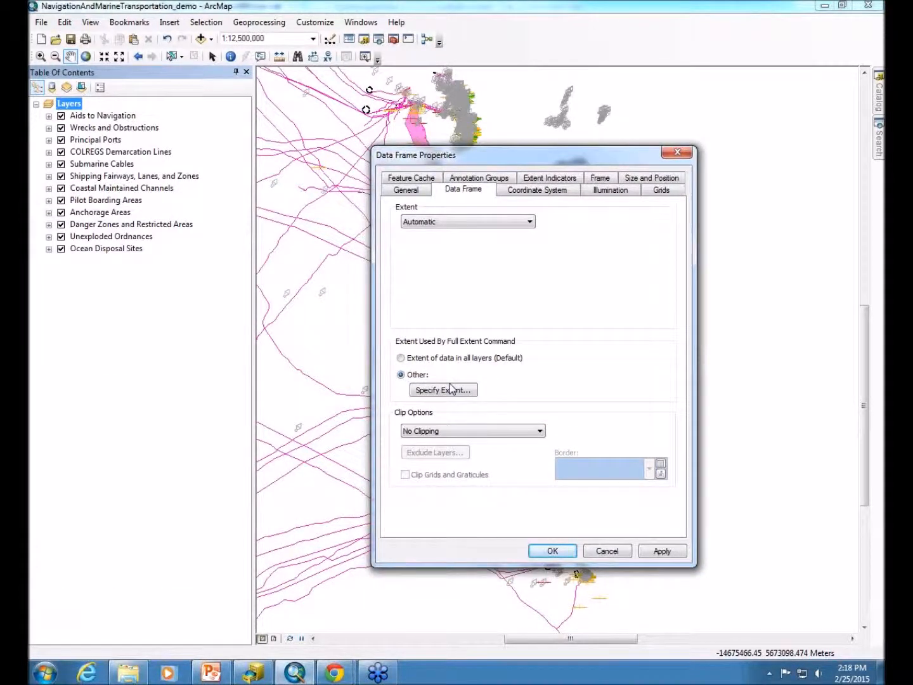
Choose Other full extent using the Current Visible Extent and confirm the data frame properties.
{"action": "left_click", "coordinate": [442, 389]}
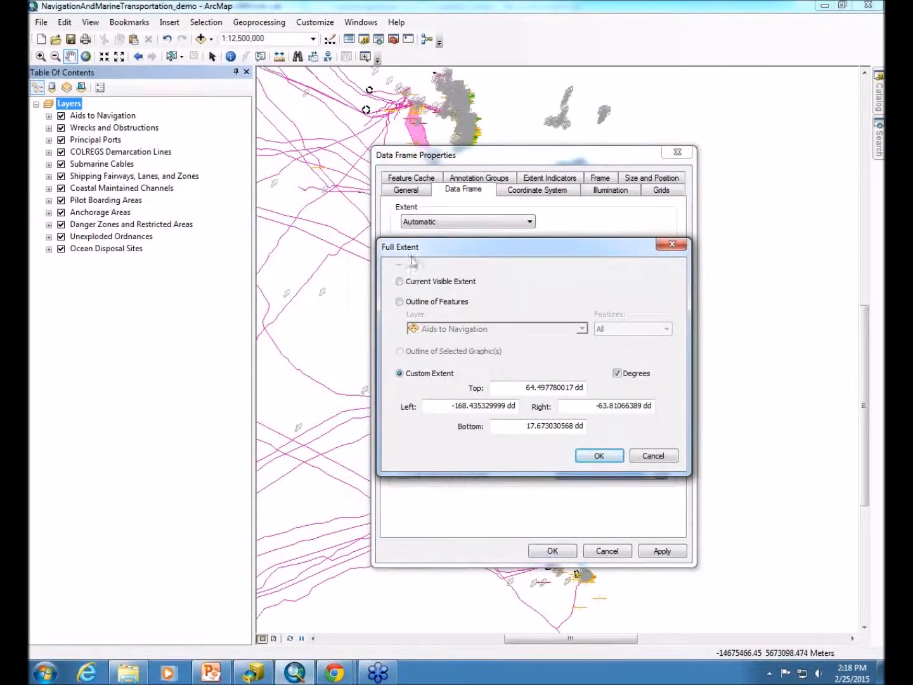
{"action": "left_click", "coordinate": [399, 281]}
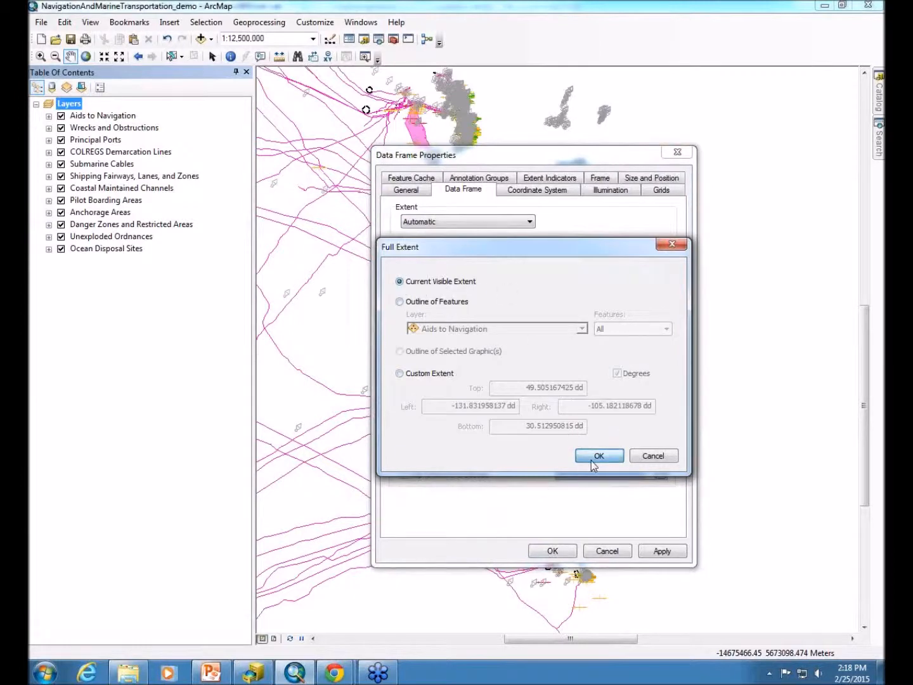
{"action": "left_click", "coordinate": [598, 455]}
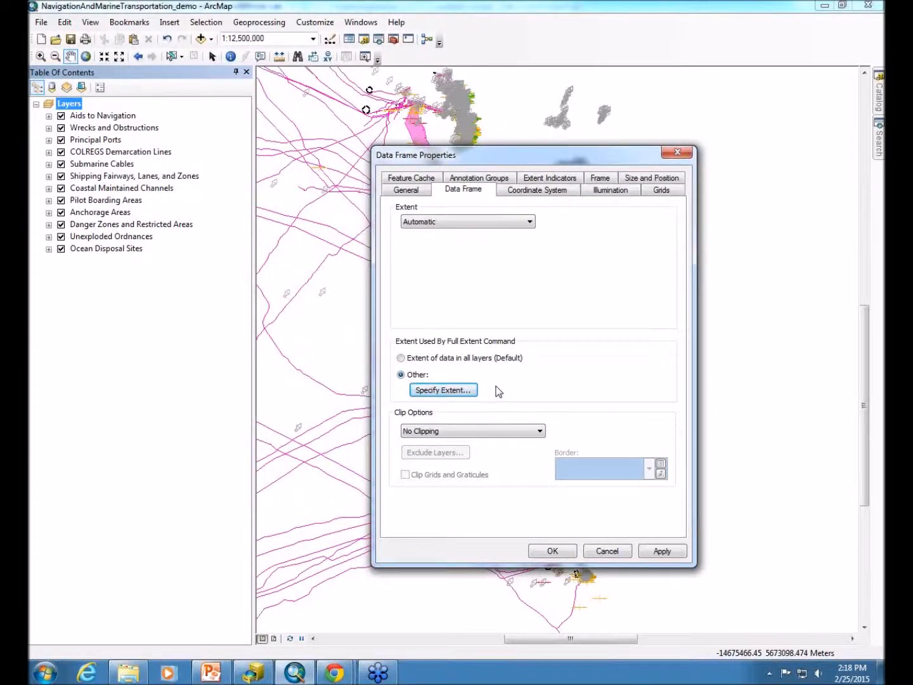
{"action": "mouse_move", "coordinate": [492, 368]}
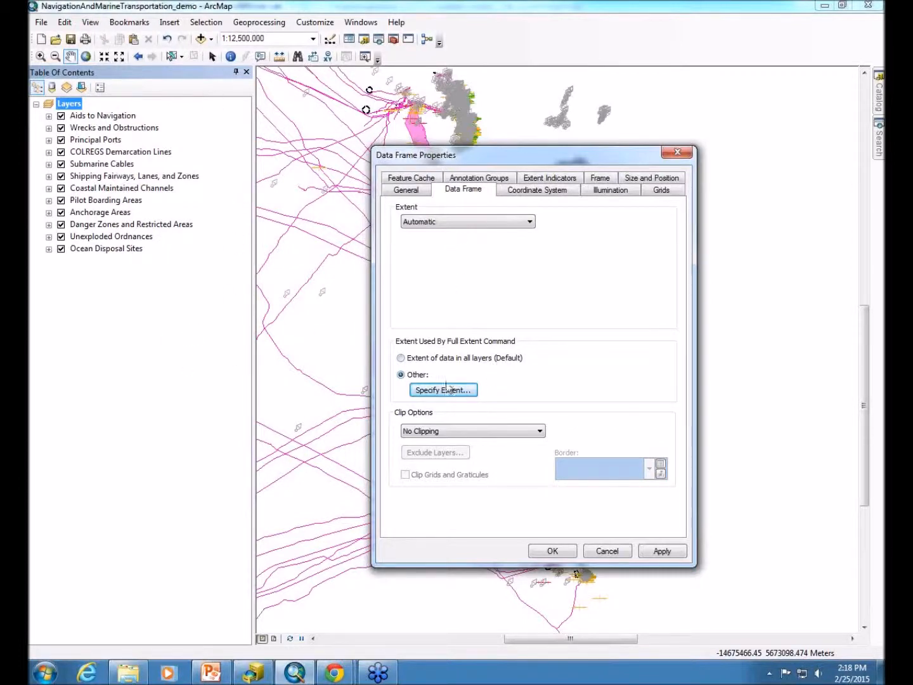
{"action": "mouse_move", "coordinate": [513, 303]}
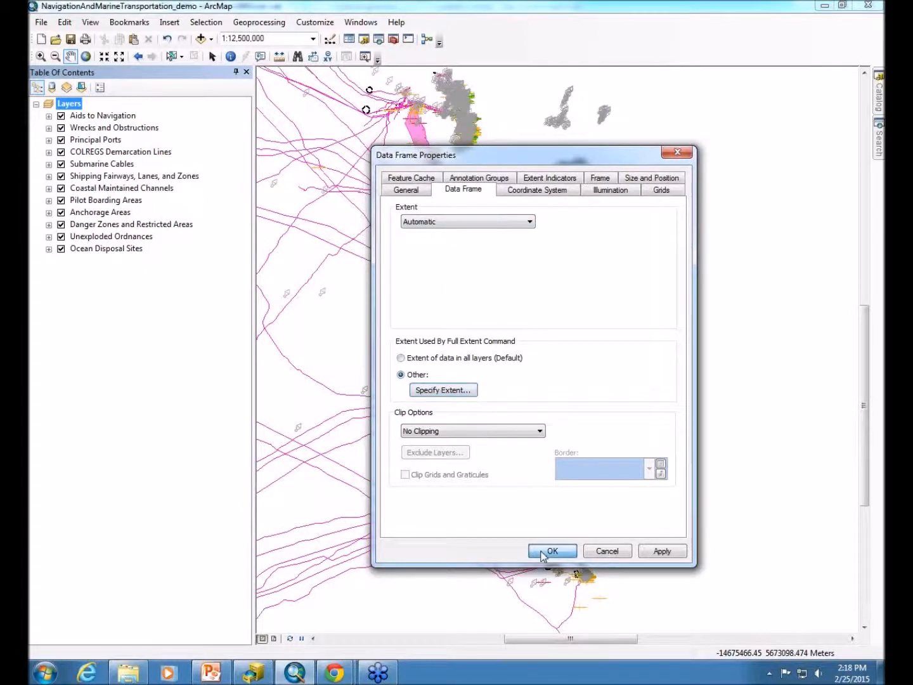
{"action": "left_click", "coordinate": [550, 550]}
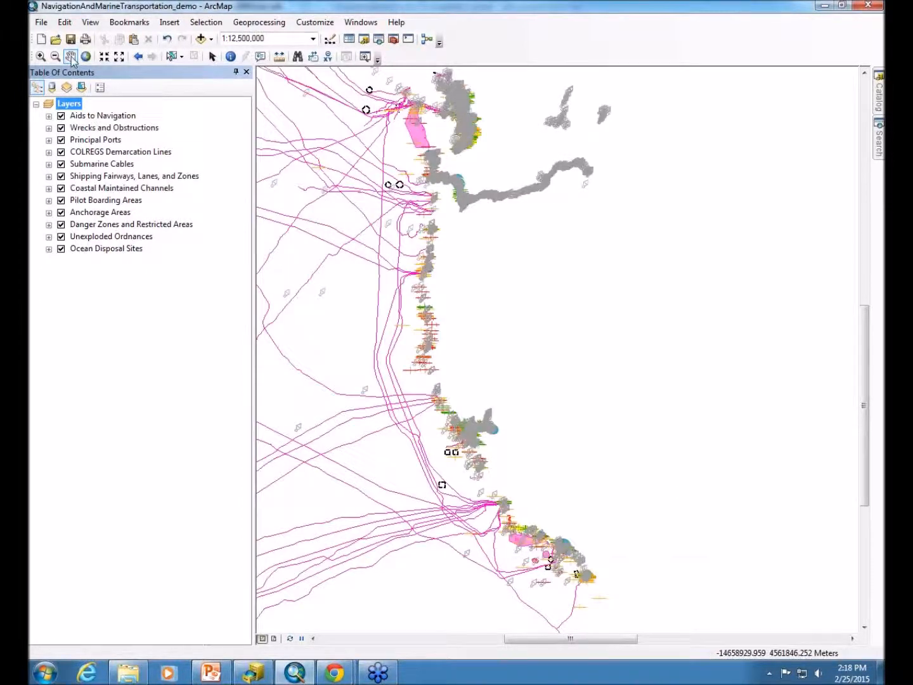
{"action": "mouse_move", "coordinate": [76, 107]}
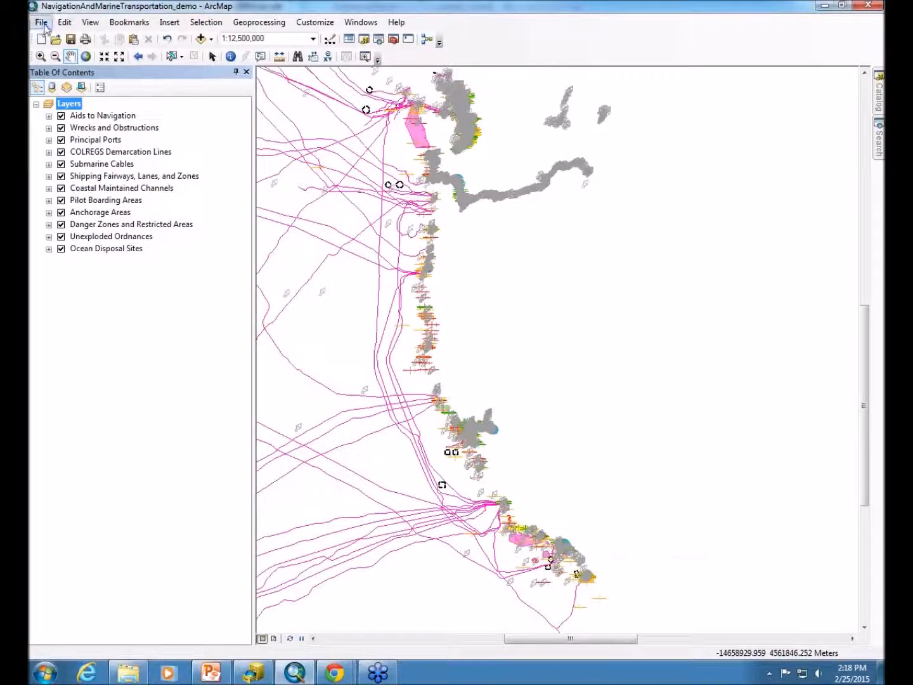
Review the Navigation and Marine Transportation map document's description and credits via File > Map Document Properties, then confirm.
{"action": "left_click", "coordinate": [41, 21]}
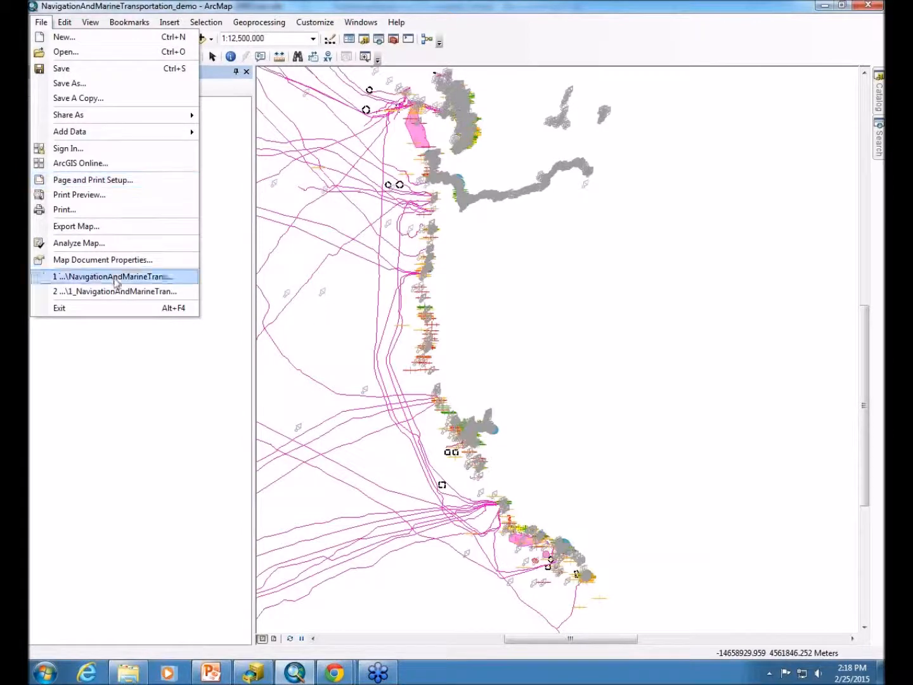
{"action": "left_click", "coordinate": [102, 258]}
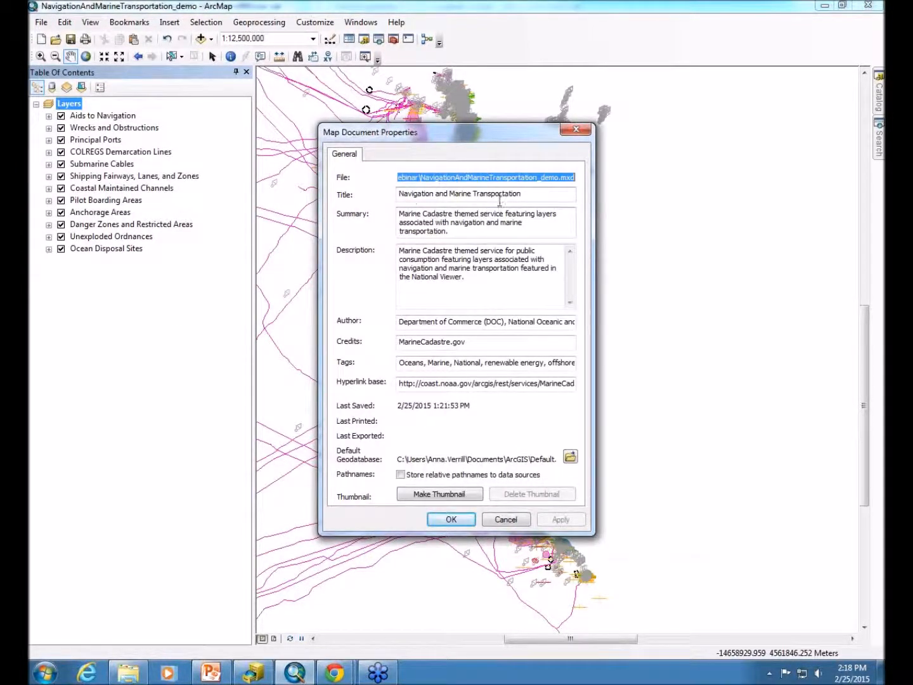
{"action": "left_click", "coordinate": [484, 194]}
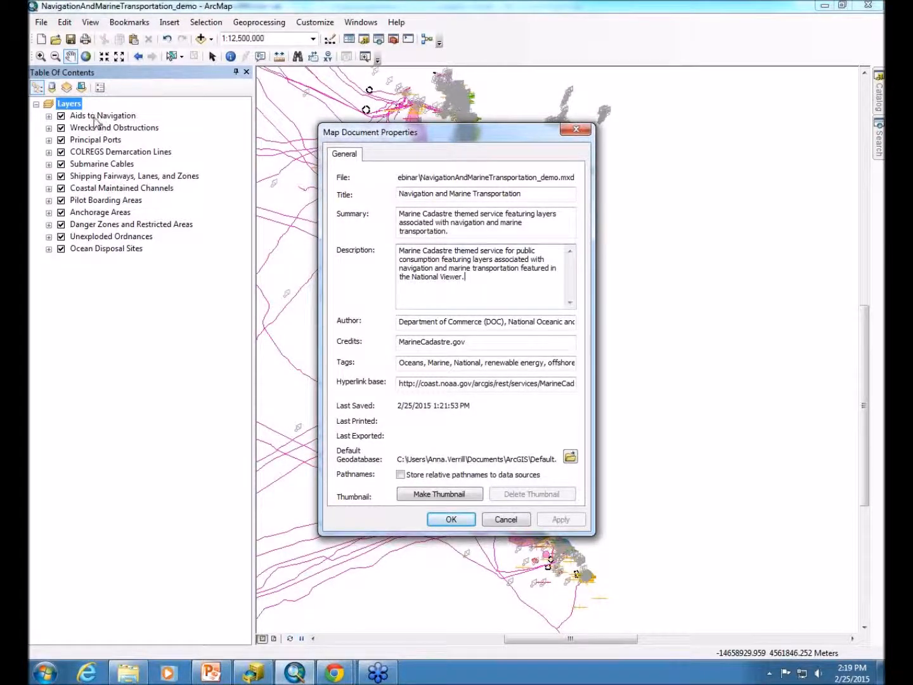
{"action": "mouse_move", "coordinate": [127, 124]}
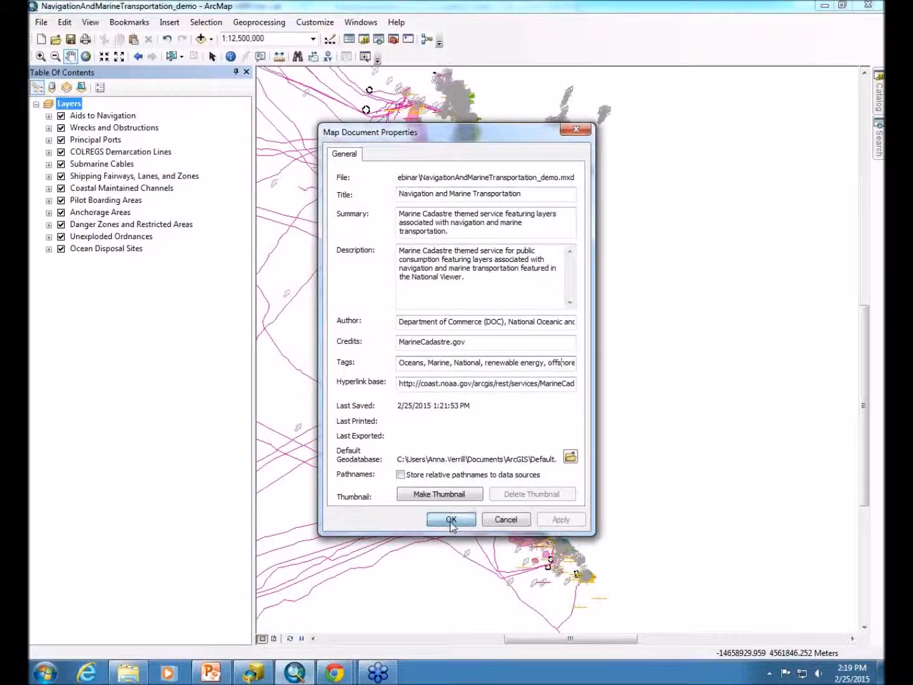
{"action": "left_click", "coordinate": [450, 519]}
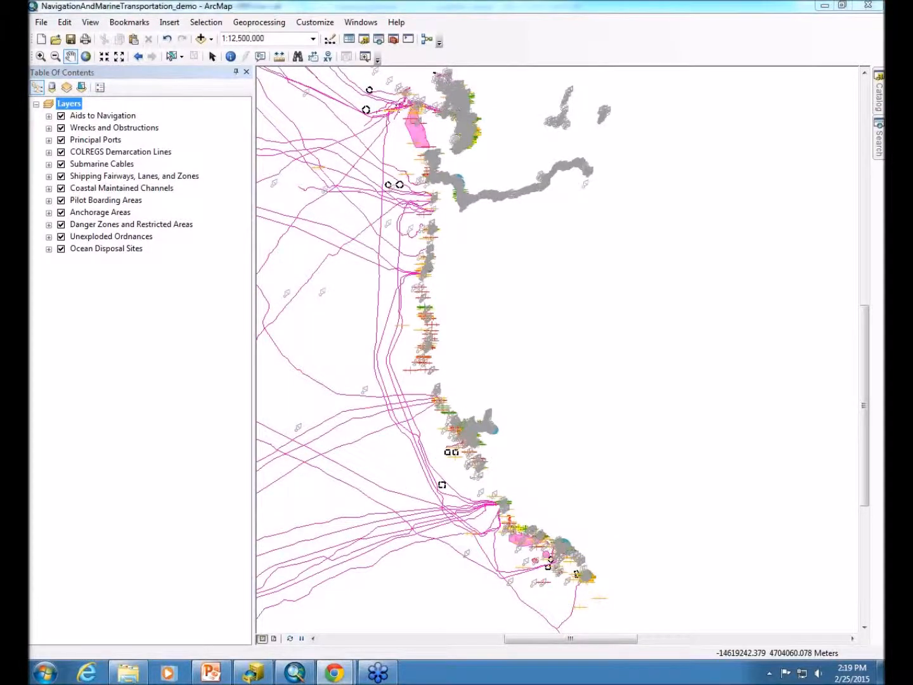